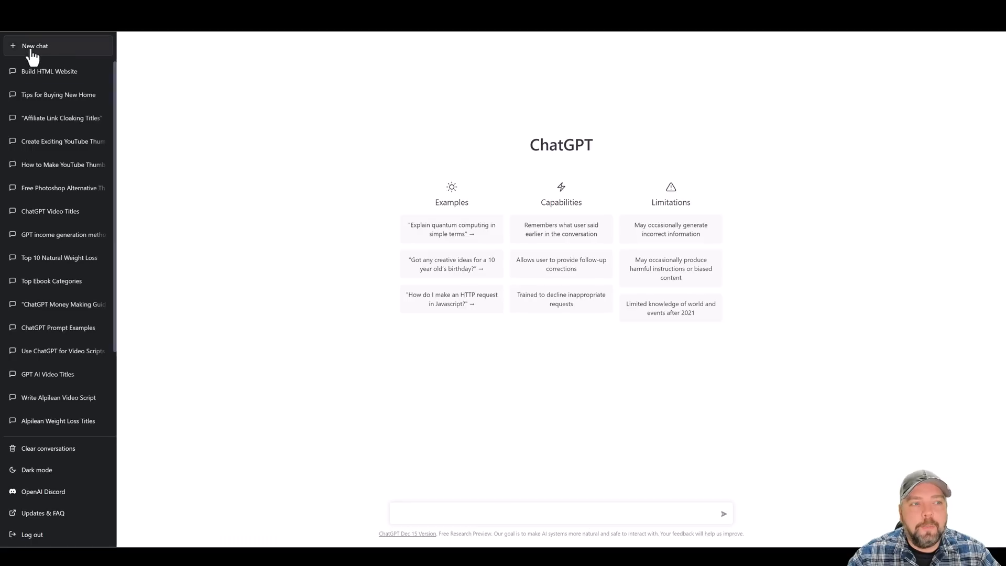
mouse_move(131, 53)
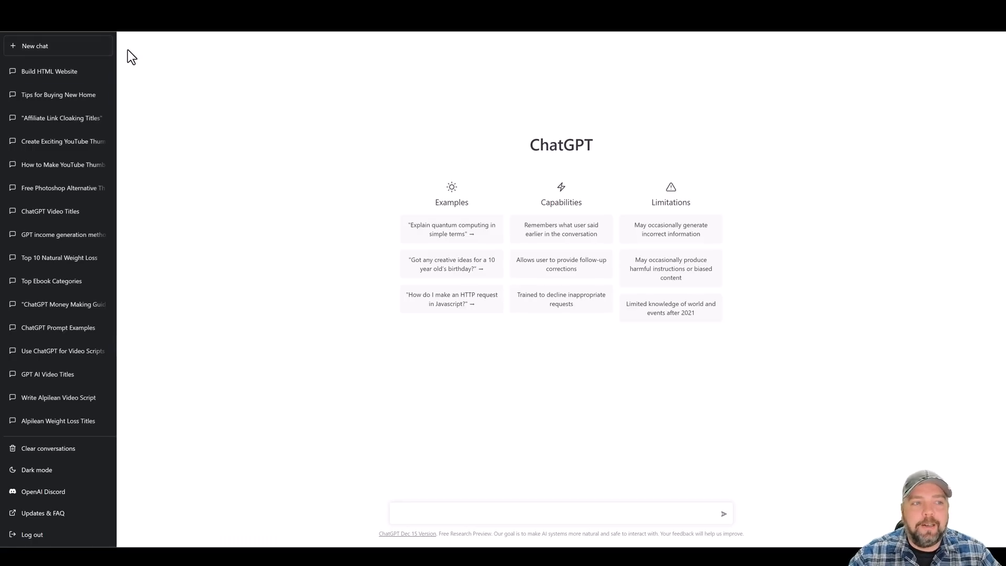
mouse_move(538, 445)
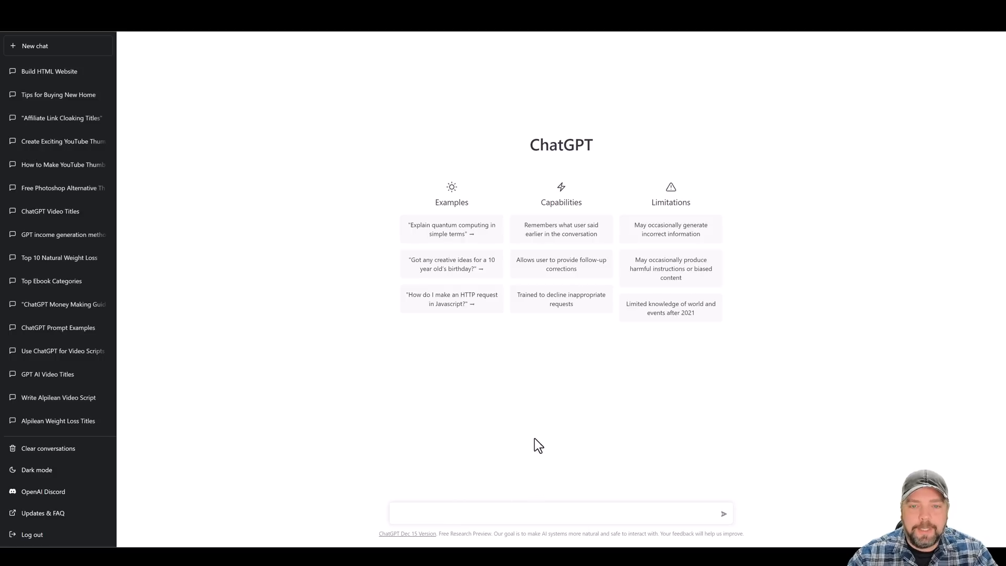
mouse_move(516, 446)
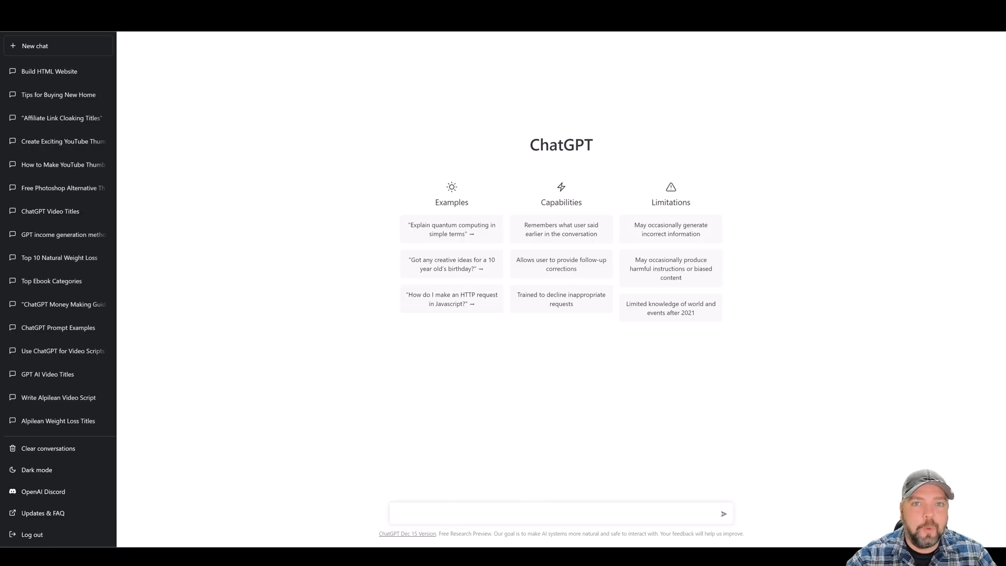
Ask 'suggest 10 ideas for a youtube channel' and mark part of the DIY home improvement idea.
left_click(560, 513)
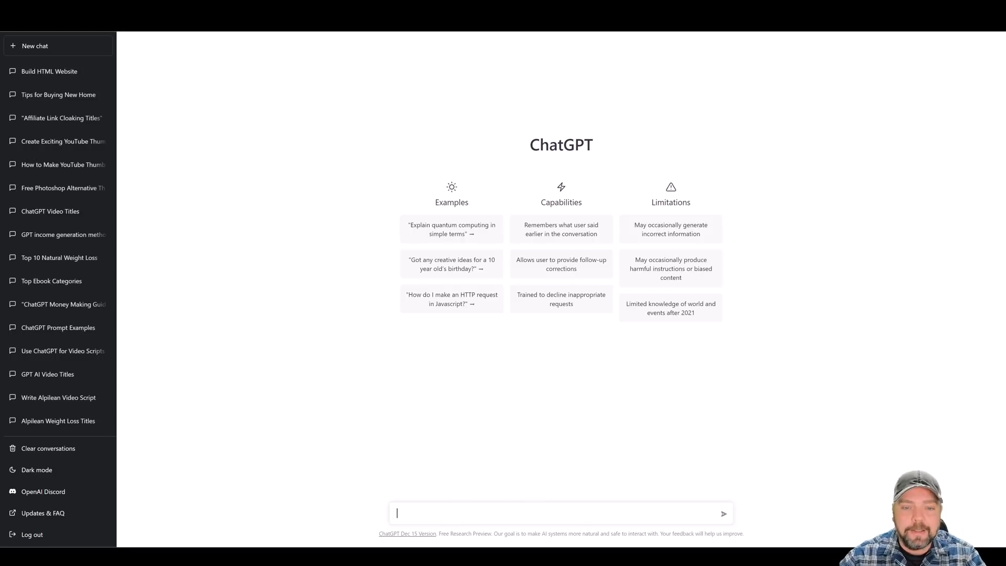
type("suggest 10 ideas for a y")
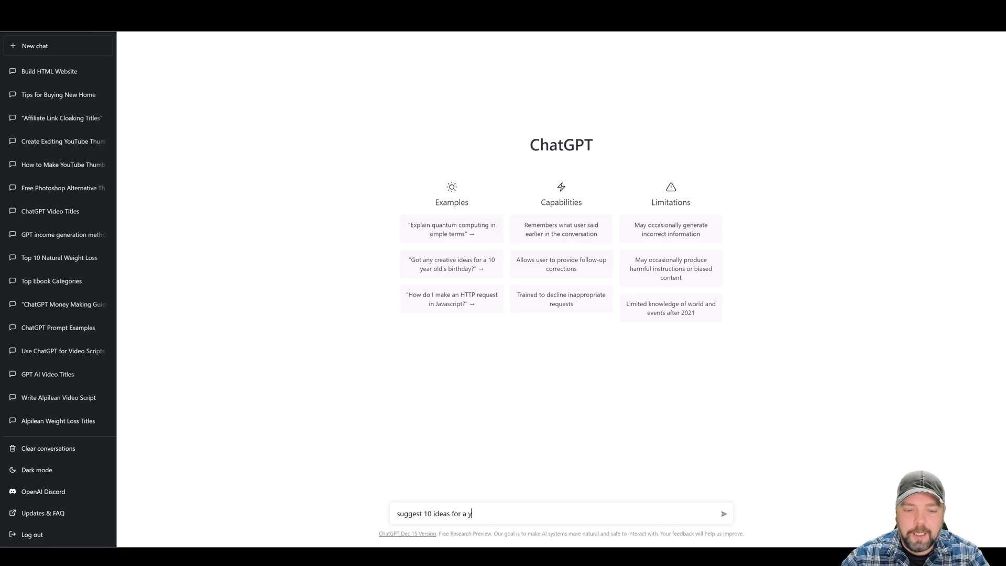
type("outube chan")
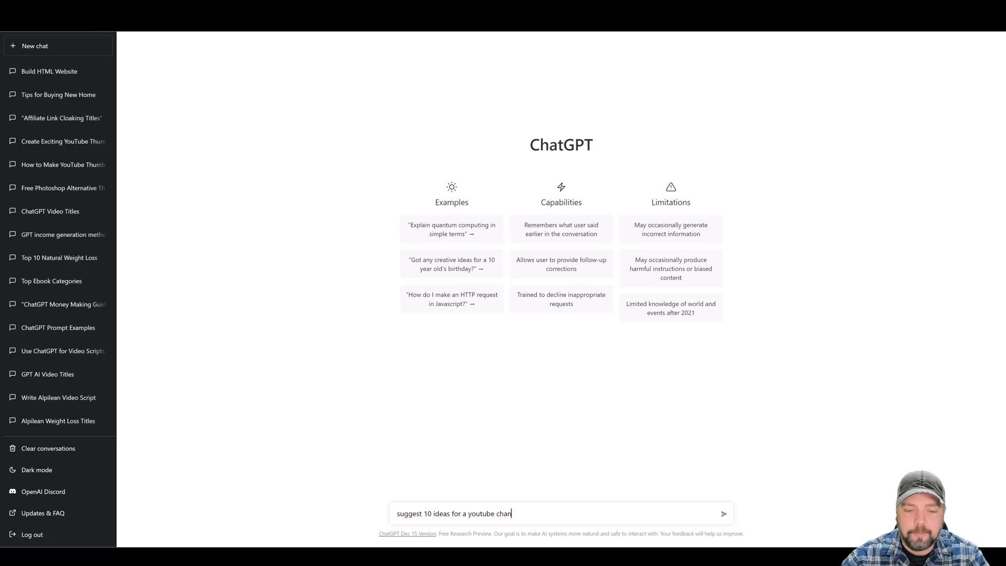
left_click(724, 514)
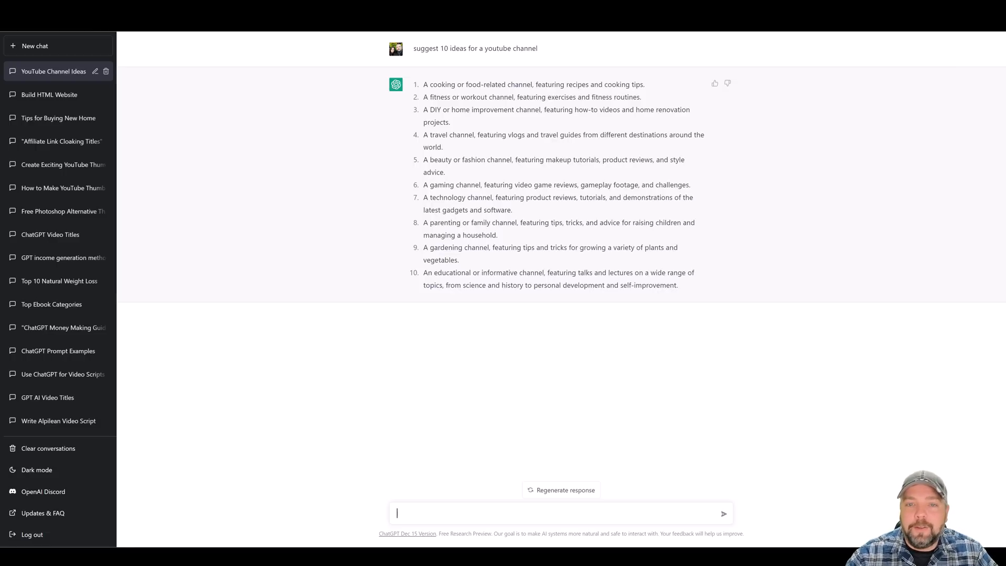
mouse_move(429, 102)
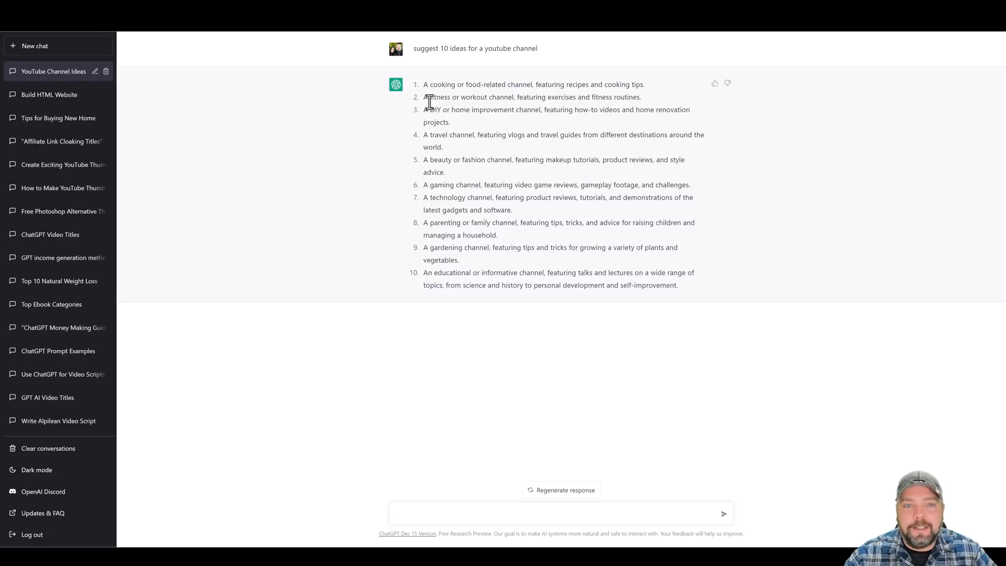
left_click_drag(424, 83, 472, 84)
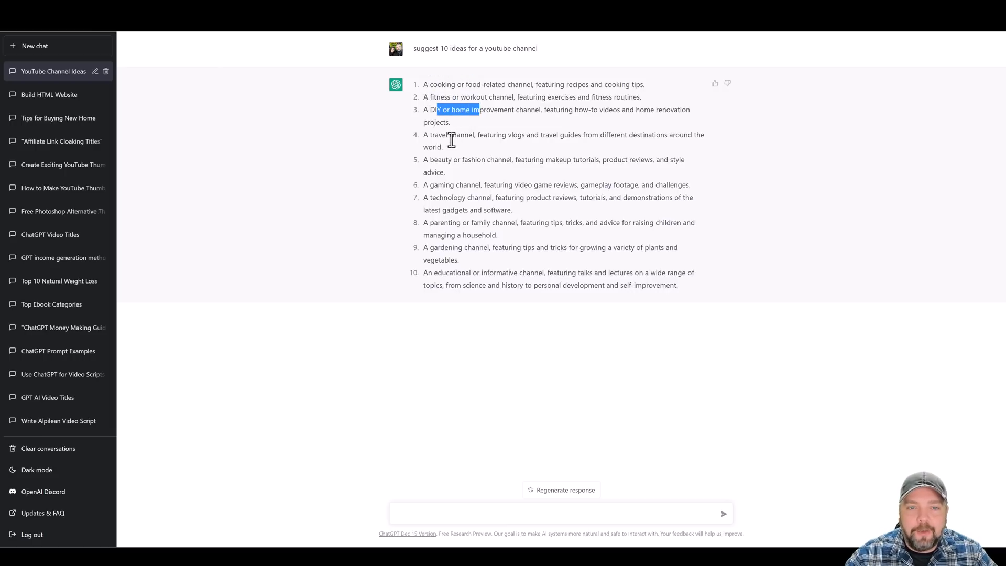
mouse_move(453, 186)
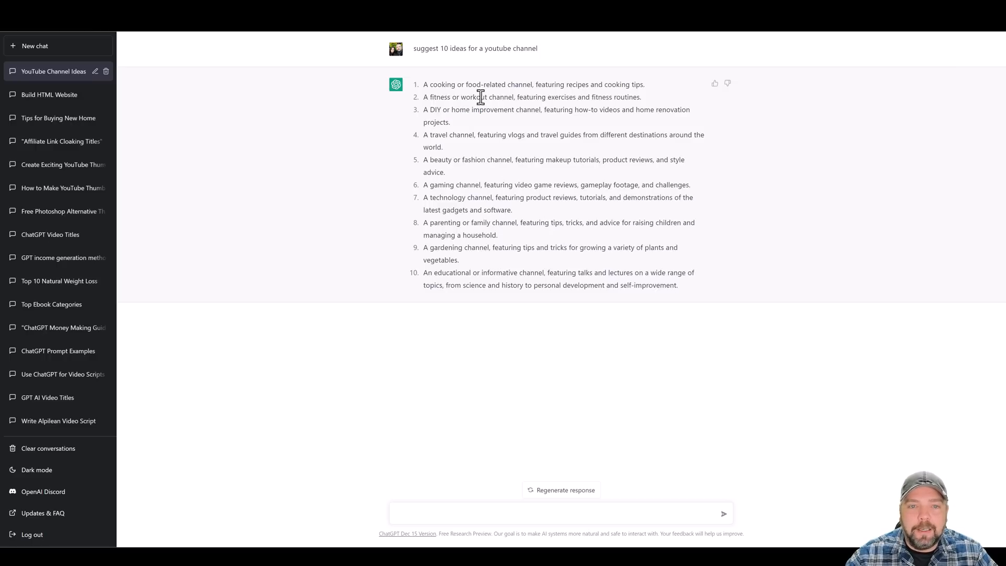
mouse_move(506, 182)
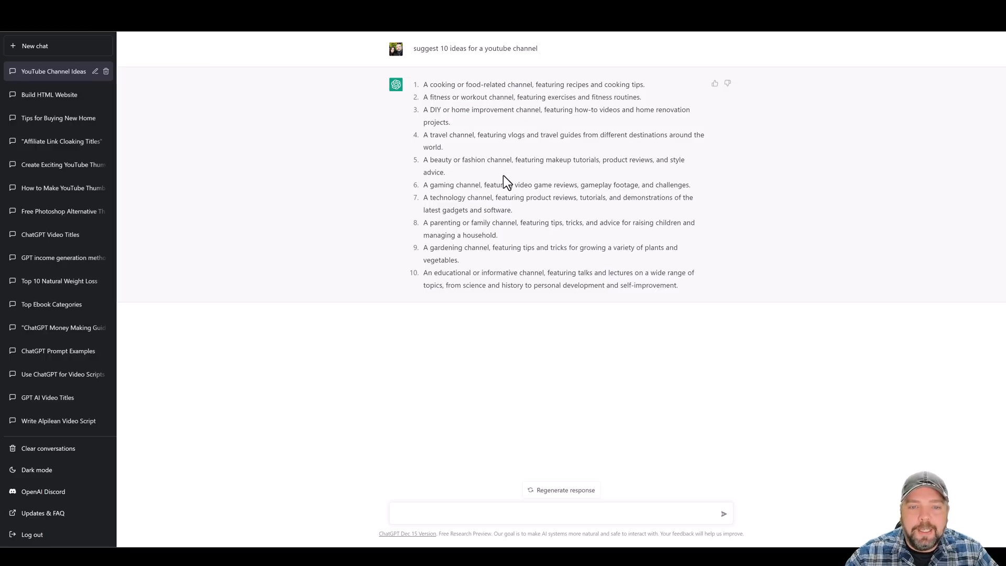
mouse_move(508, 212)
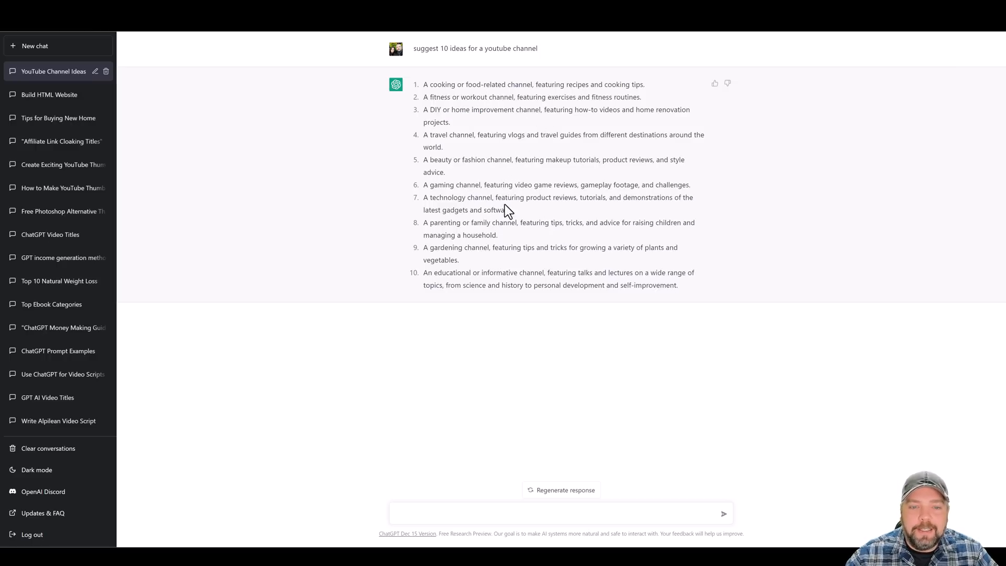
mouse_move(497, 209)
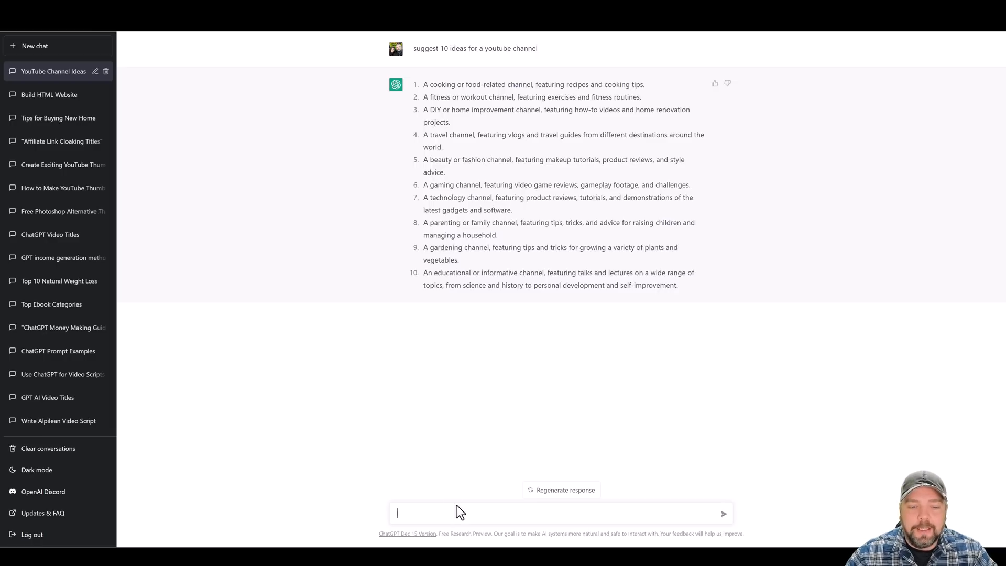
Ask 'suggest to me 10 more' and read through the second list of channel ideas.
type("sugge")
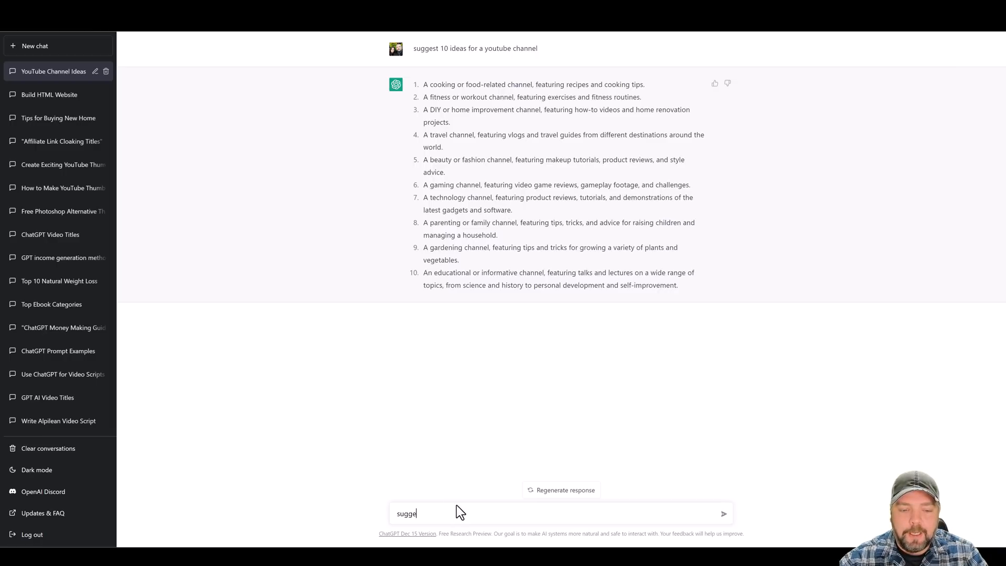
type("suggest to me 10")
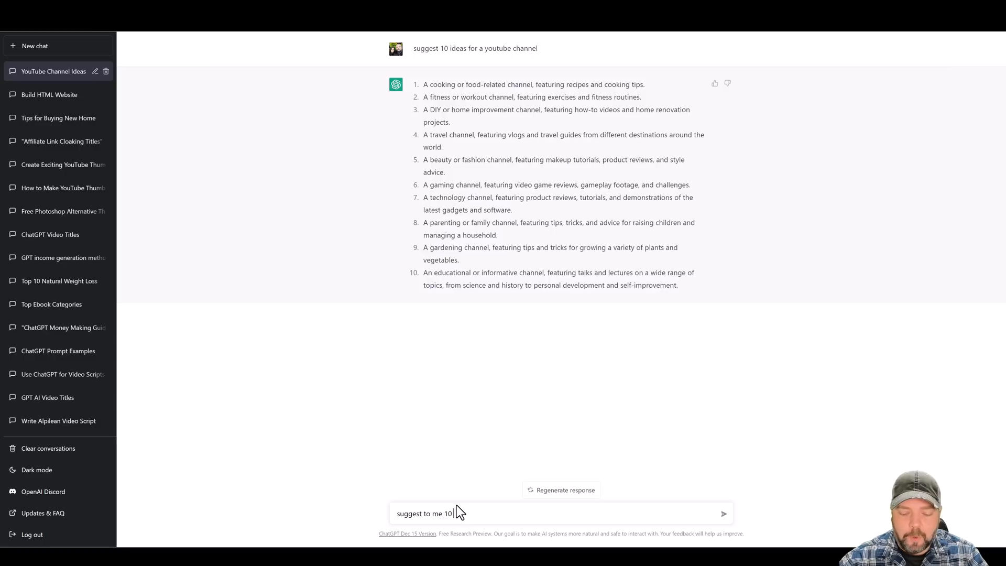
type("more")
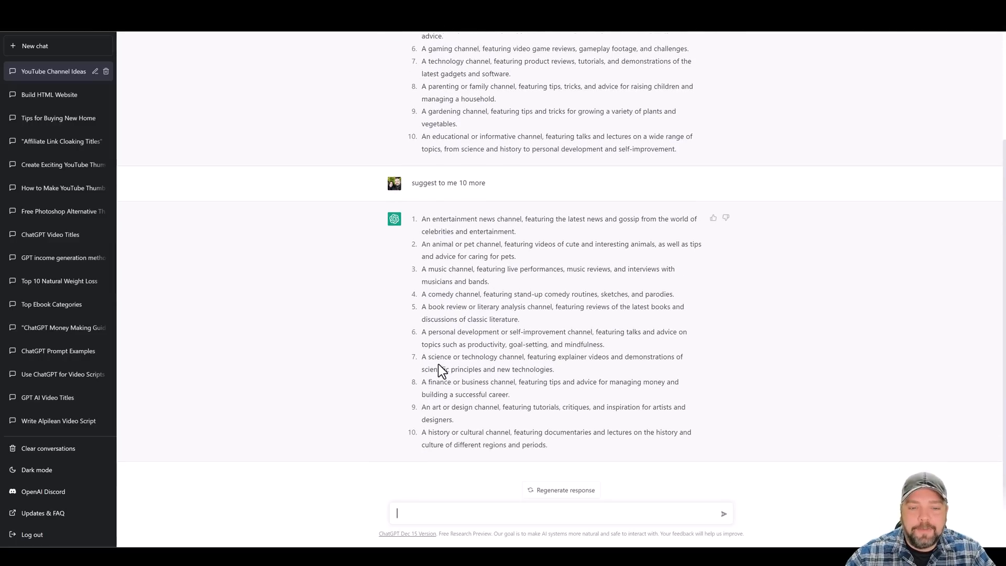
mouse_move(636, 386)
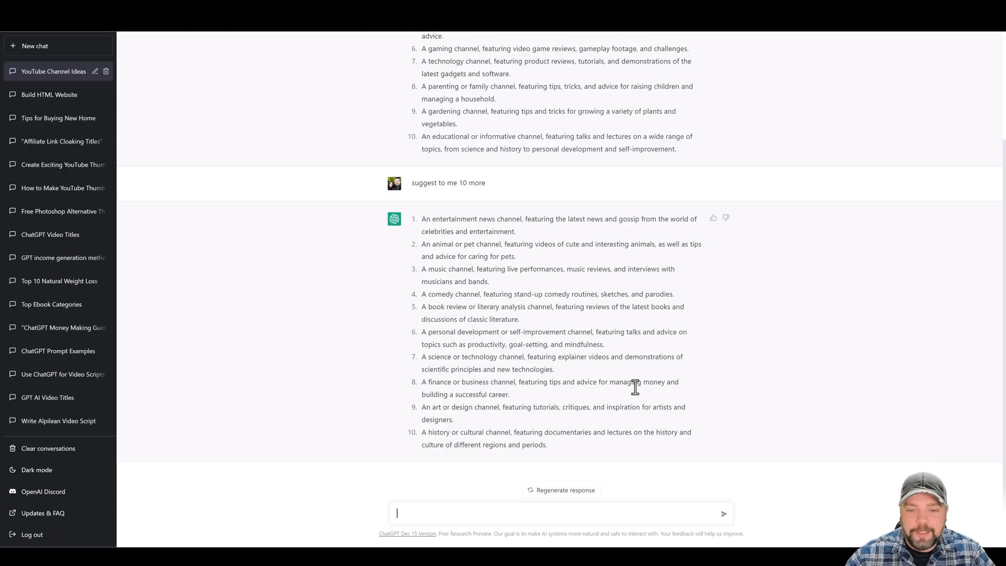
mouse_move(486, 395)
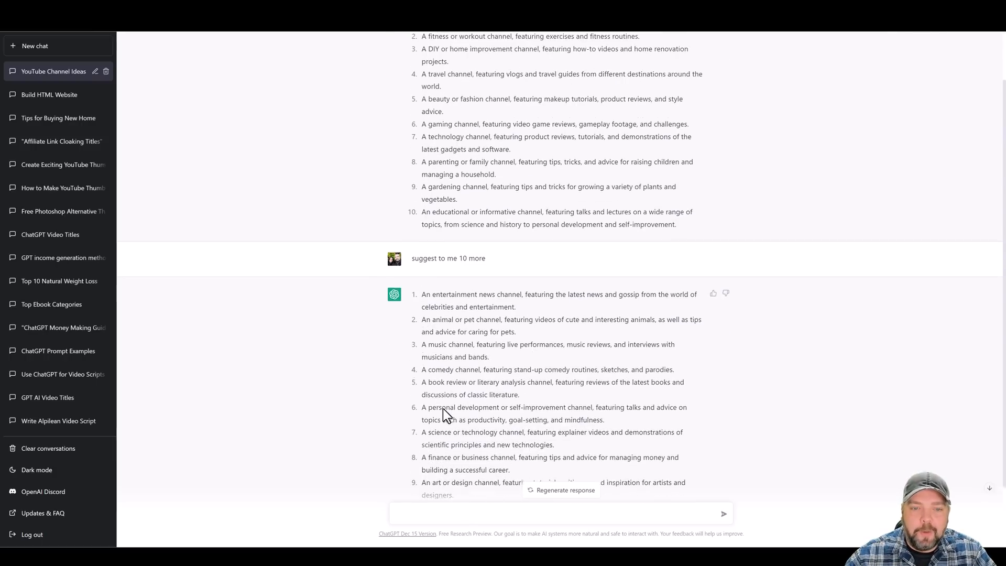
scroll("up", 3)
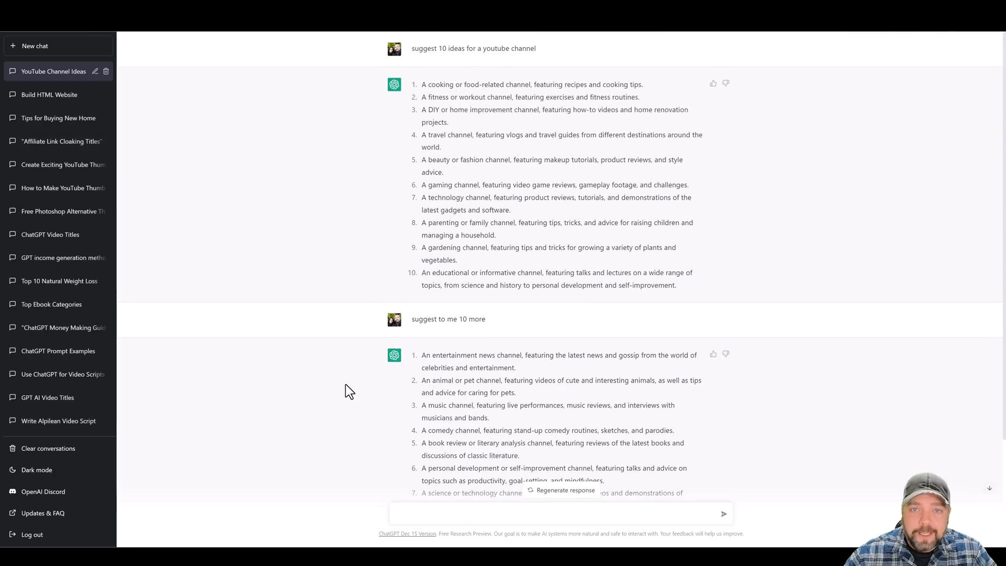
scroll("down", 3)
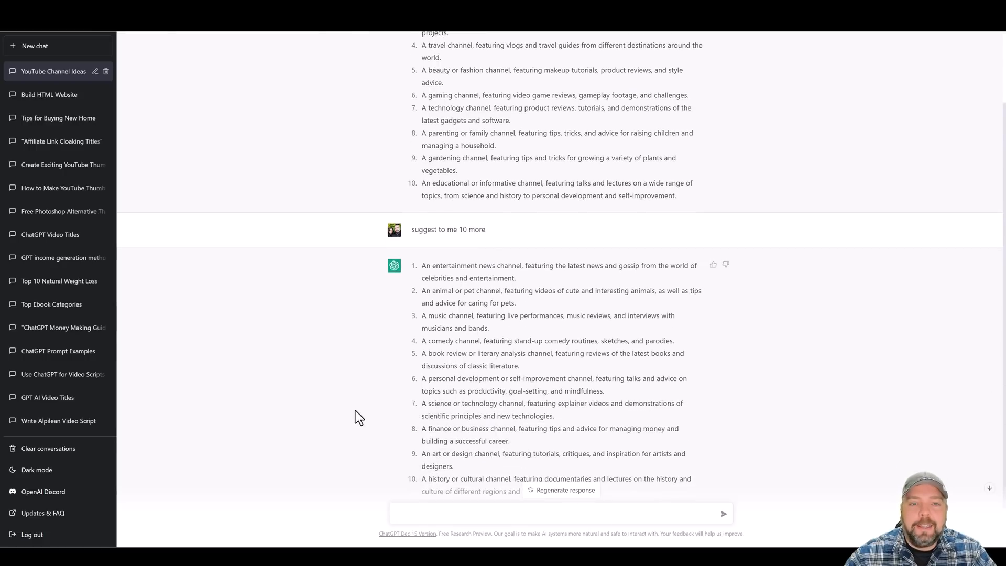
scroll("down", 3)
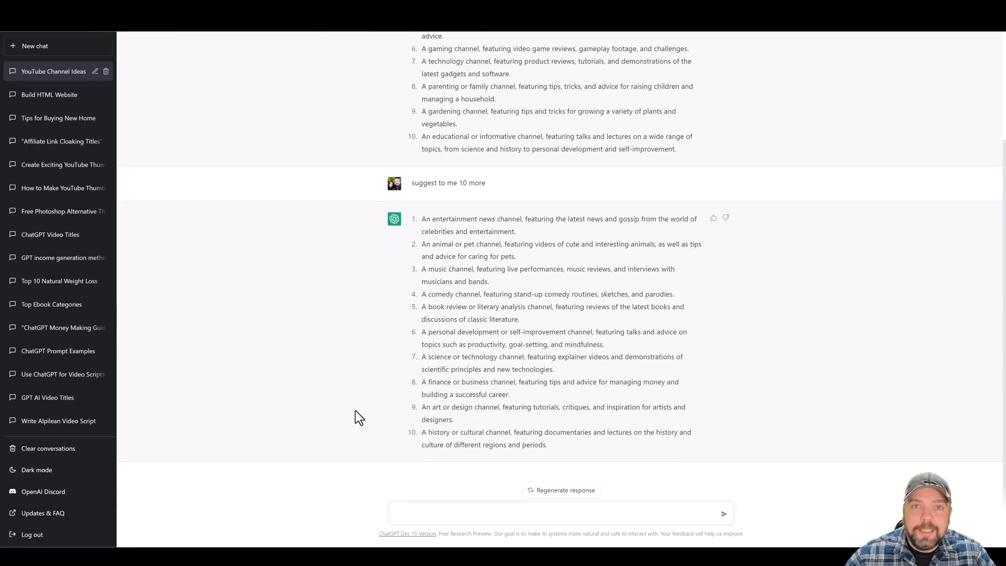
mouse_move(386, 410)
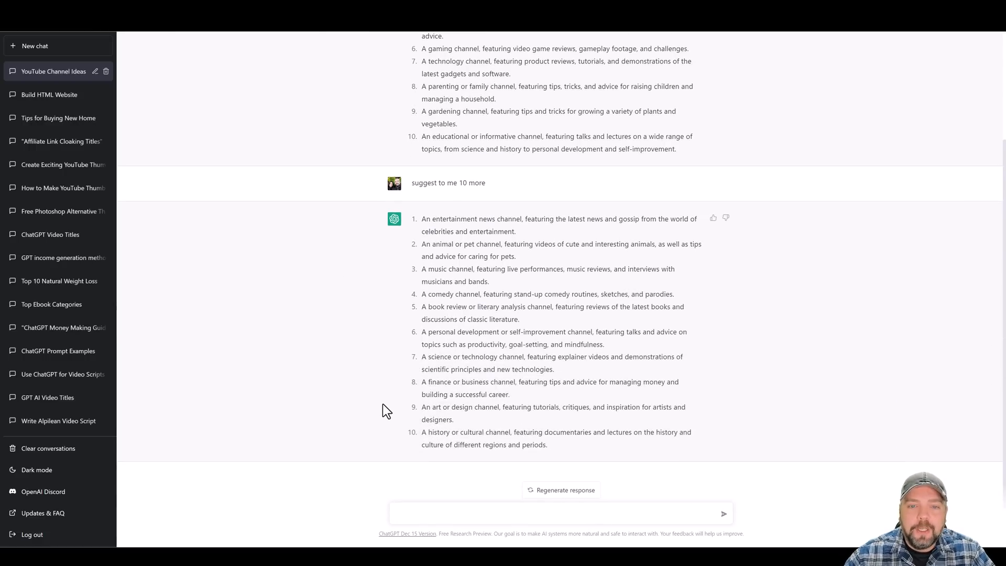
mouse_move(430, 321)
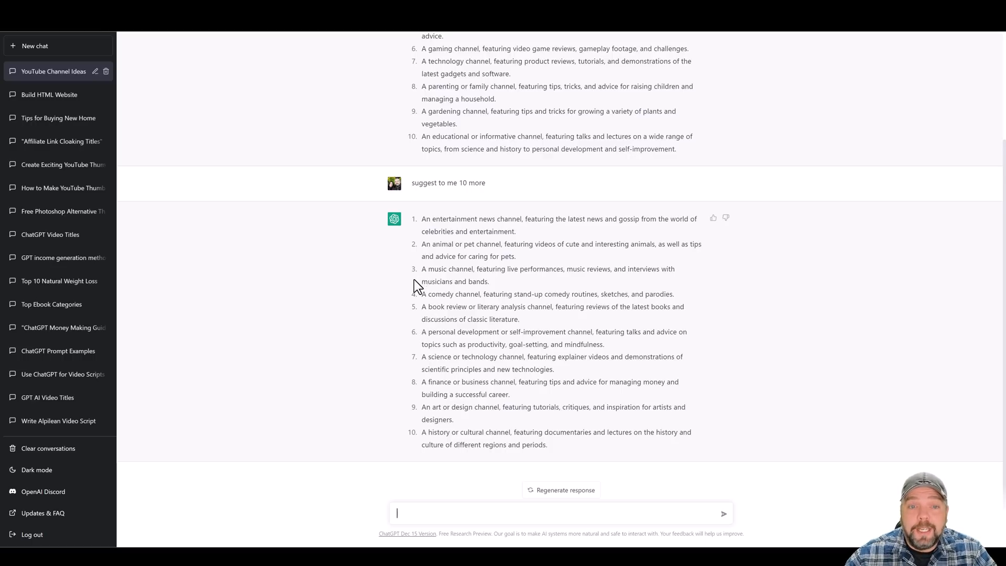
mouse_move(391, 308)
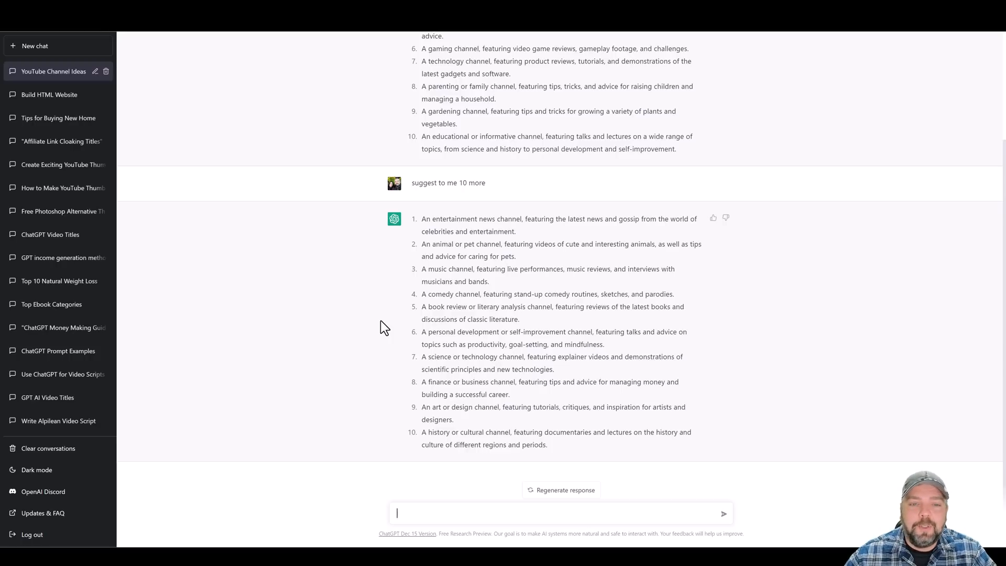
mouse_move(475, 295)
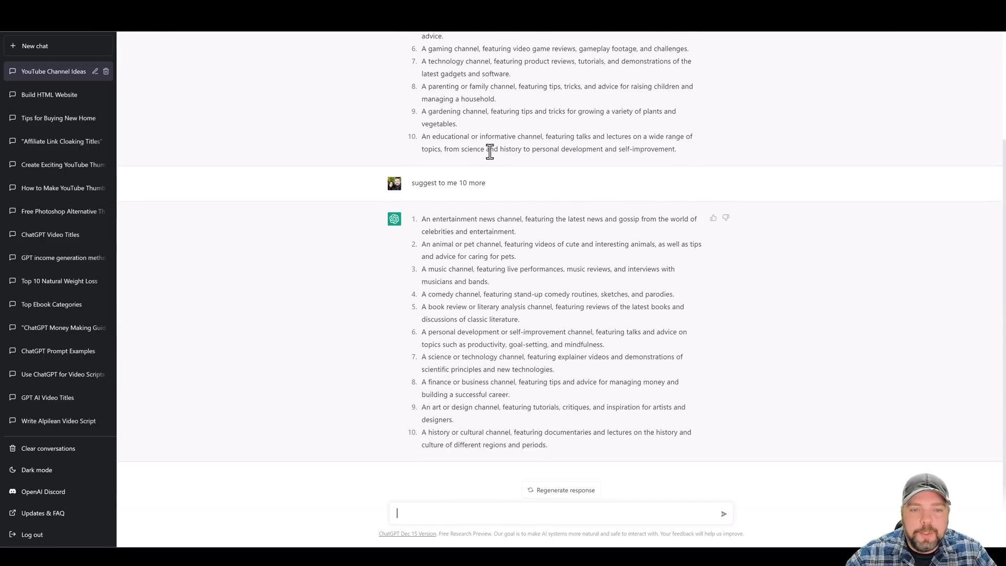
mouse_move(458, 415)
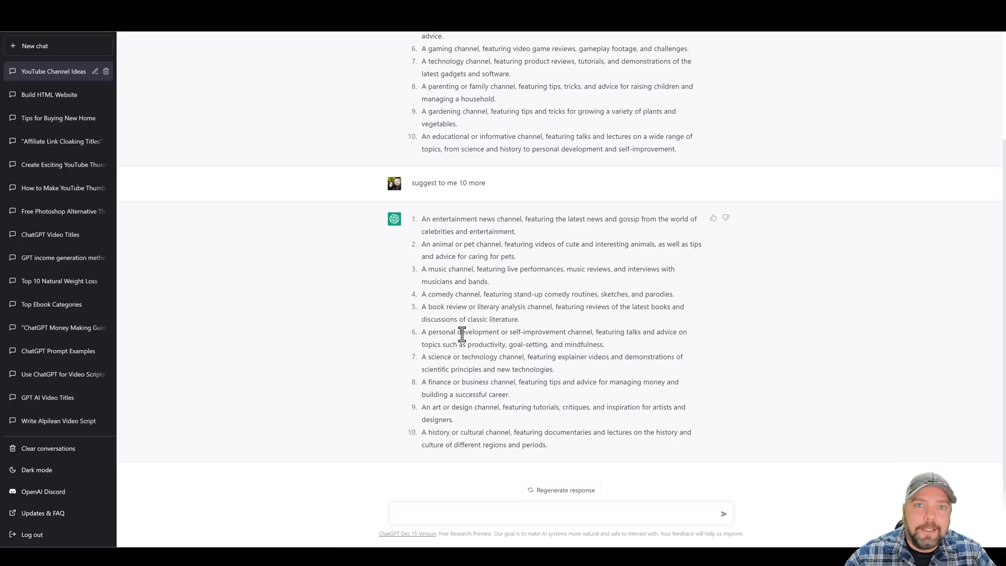
mouse_move(354, 364)
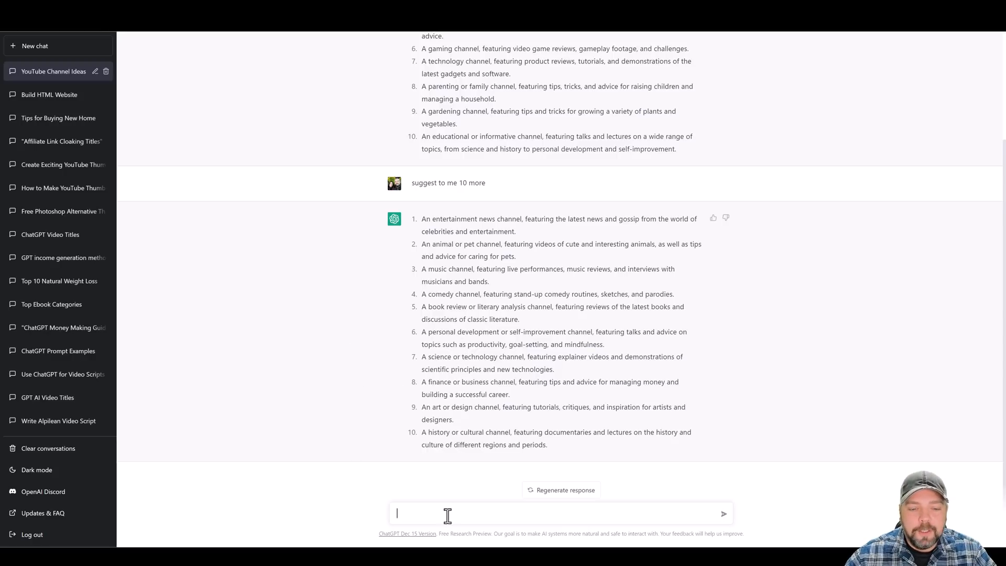
mouse_move(990, 359)
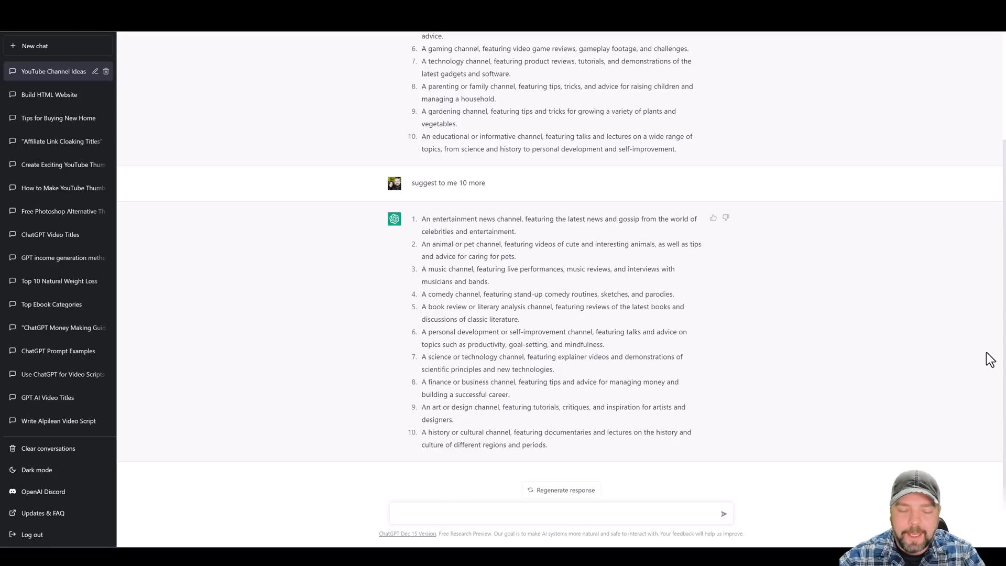
Ask 'suggest 20 video ideas based around the health niche' and review the list.
type("suggest 20")
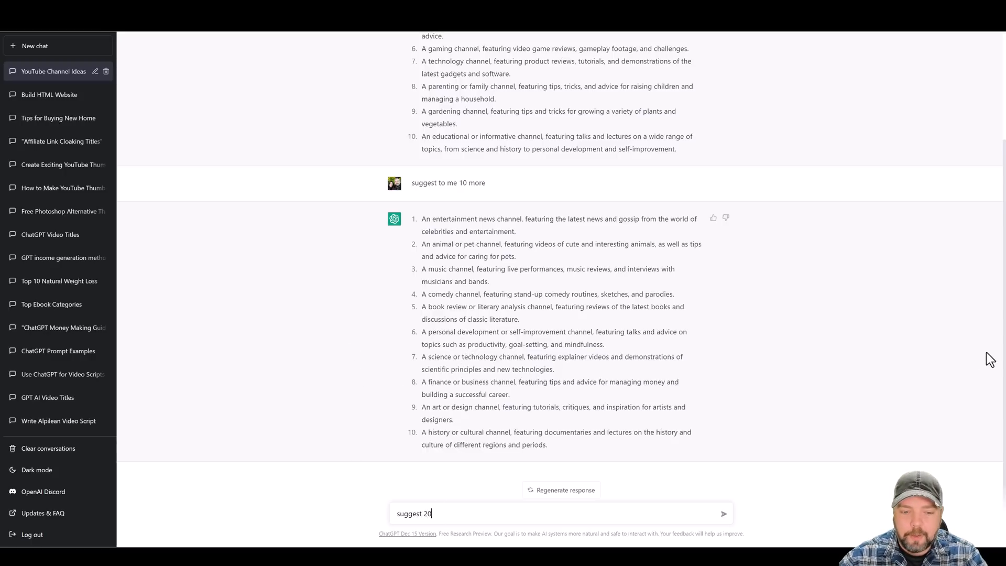
type("video ideas")
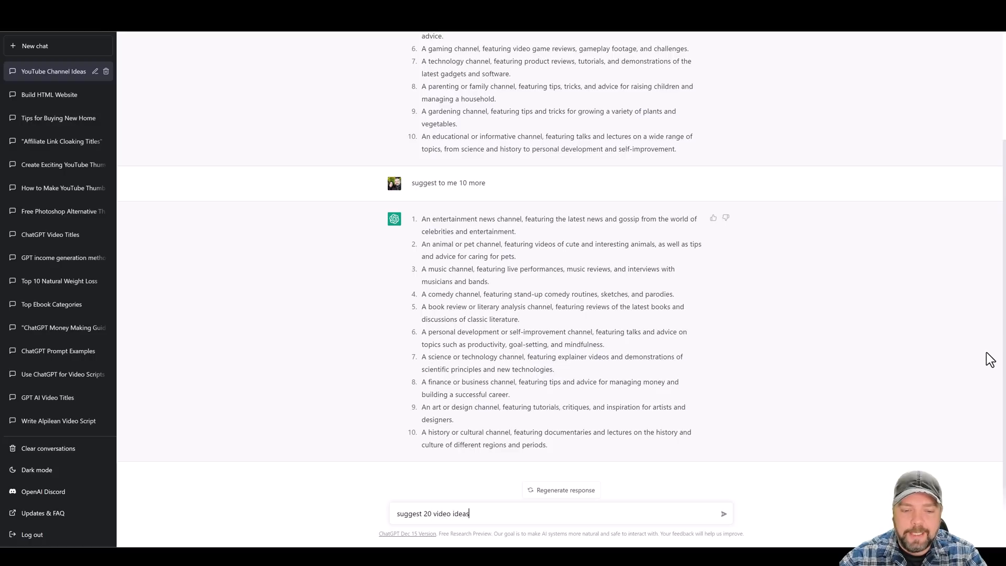
type("based around")
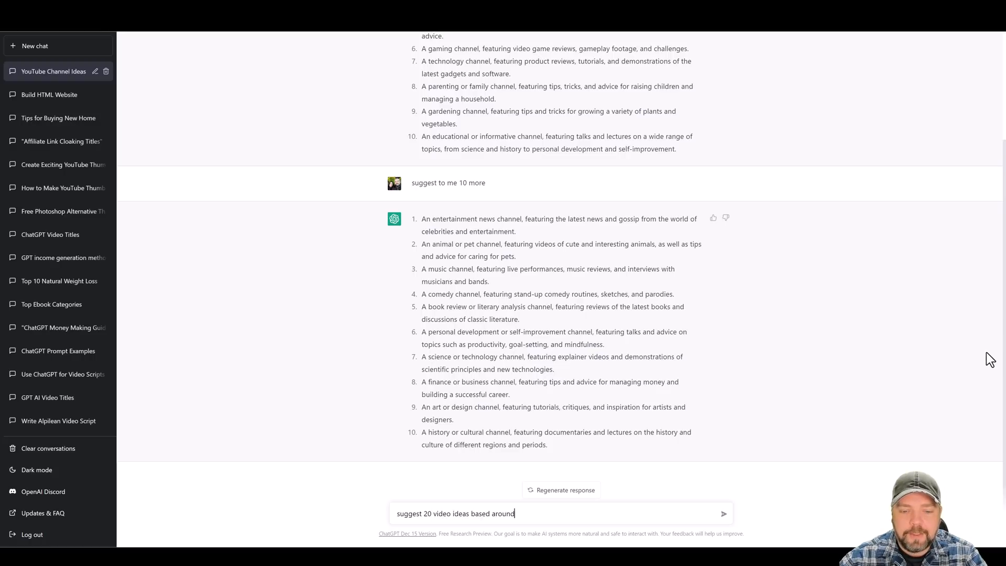
type("the health niche")
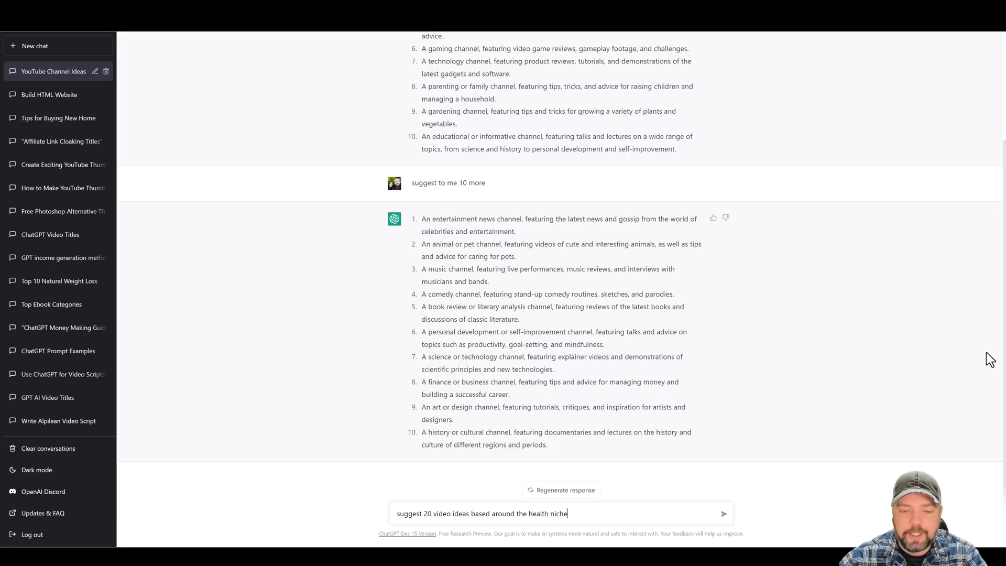
left_click(724, 513)
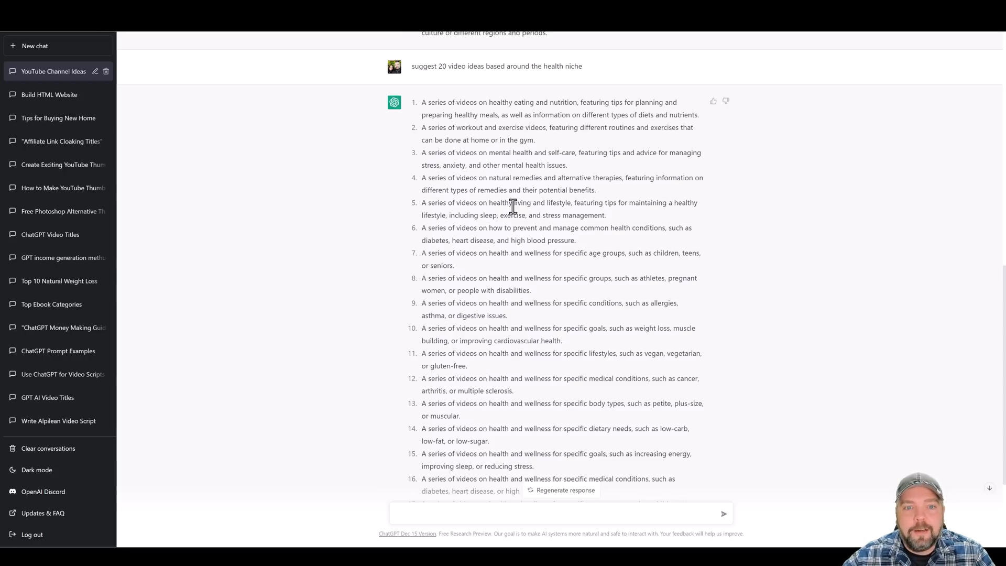
scroll("down", 3)
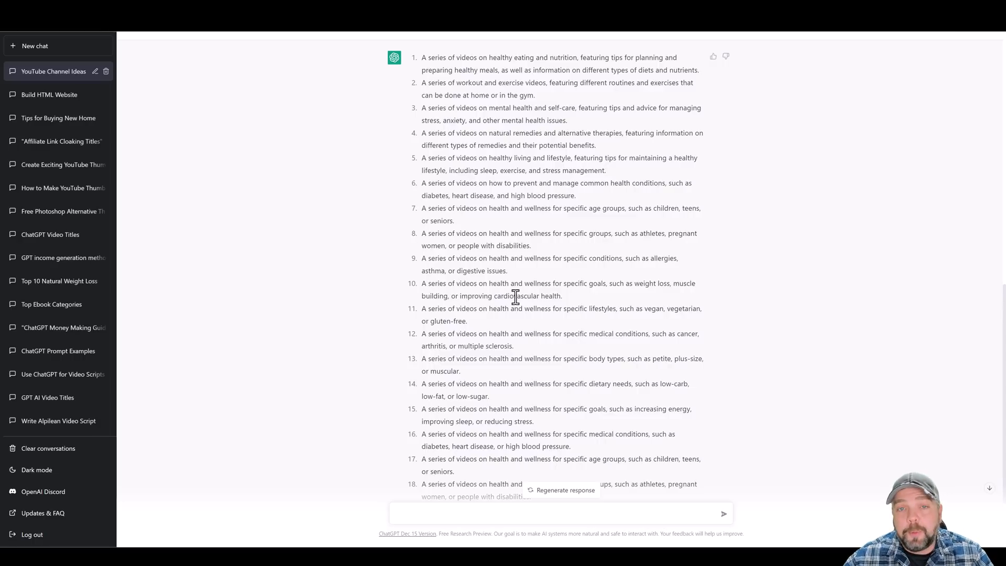
Select the whole tenth idea about weight loss and muscle-building goals for copying.
left_click(558, 513)
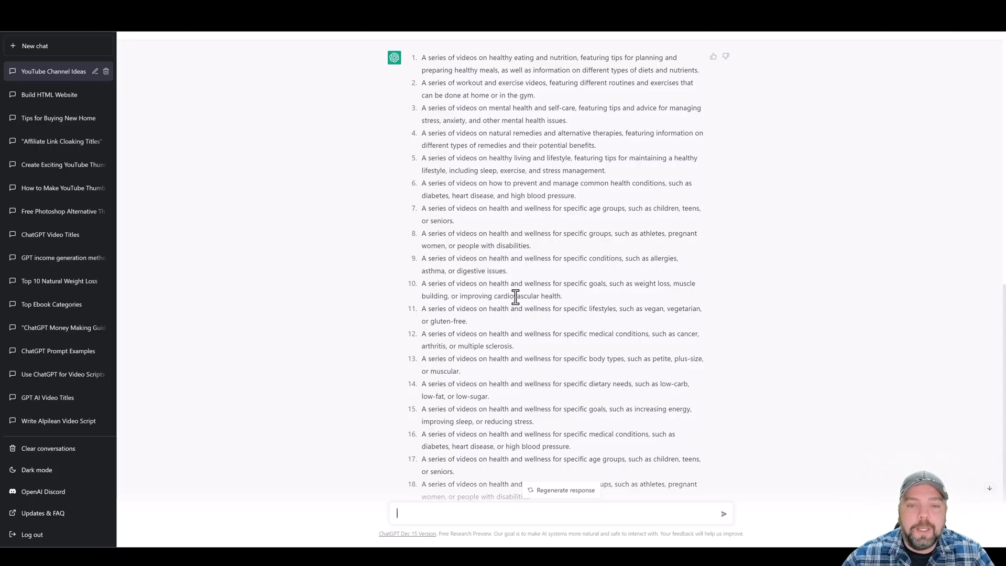
mouse_move(545, 272)
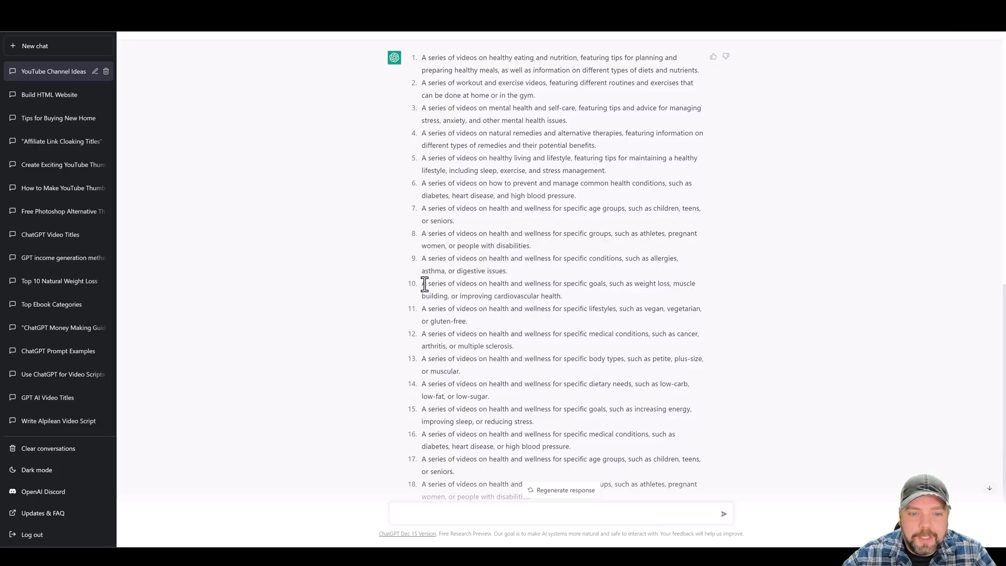
left_click_drag(423, 283, 553, 283)
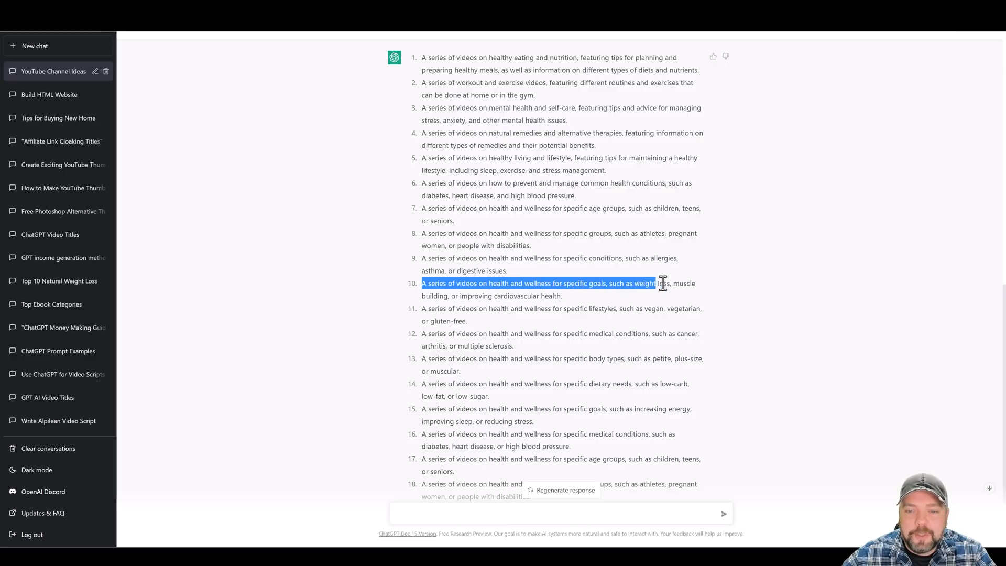
left_click_drag(663, 283, 540, 295)
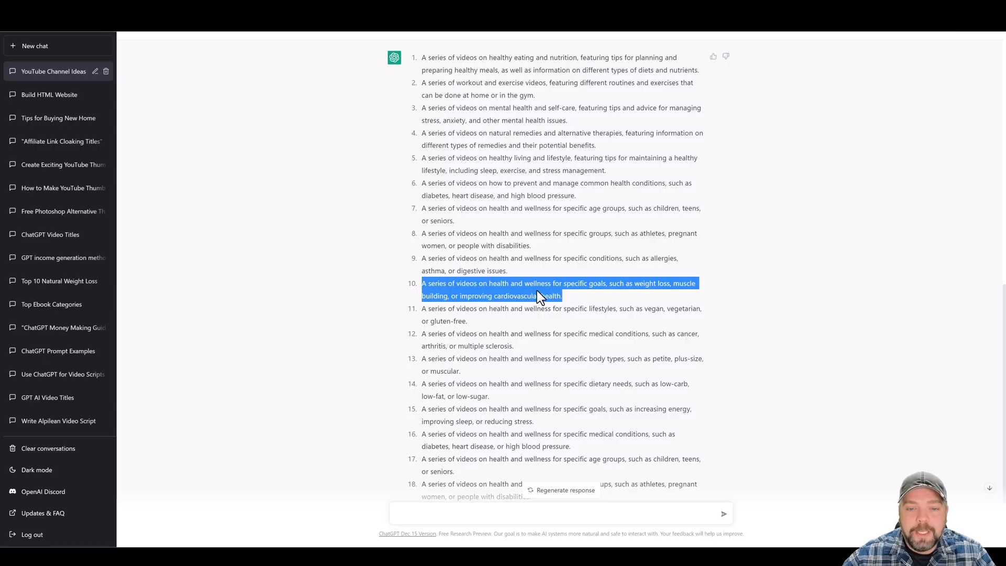
mouse_move(460, 469)
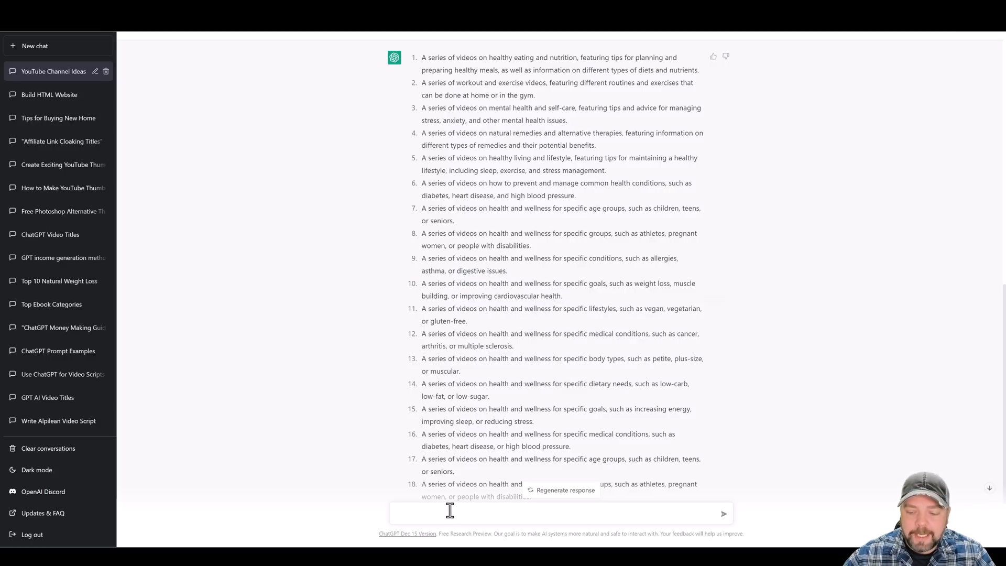
Ask for 10 video titles for the pasted idea and select the '7 Foods That Boost Metabolism' title.
type("c")
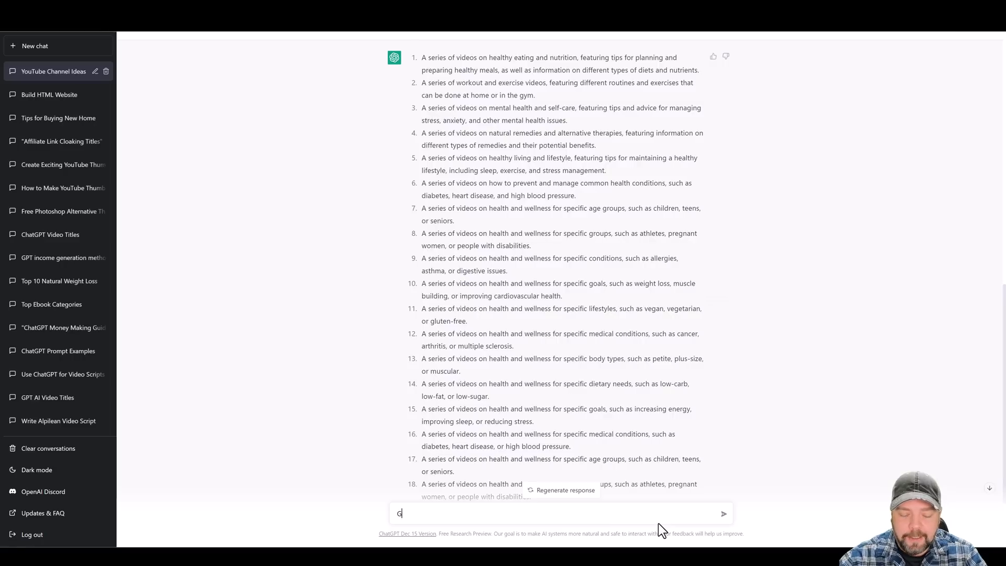
type("ive me 10 video titles")
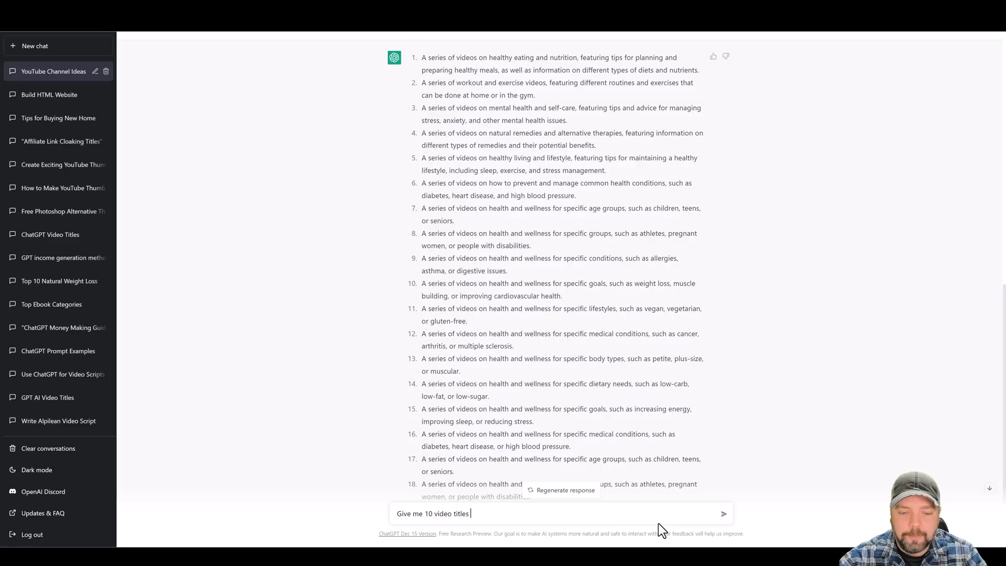
type("for")
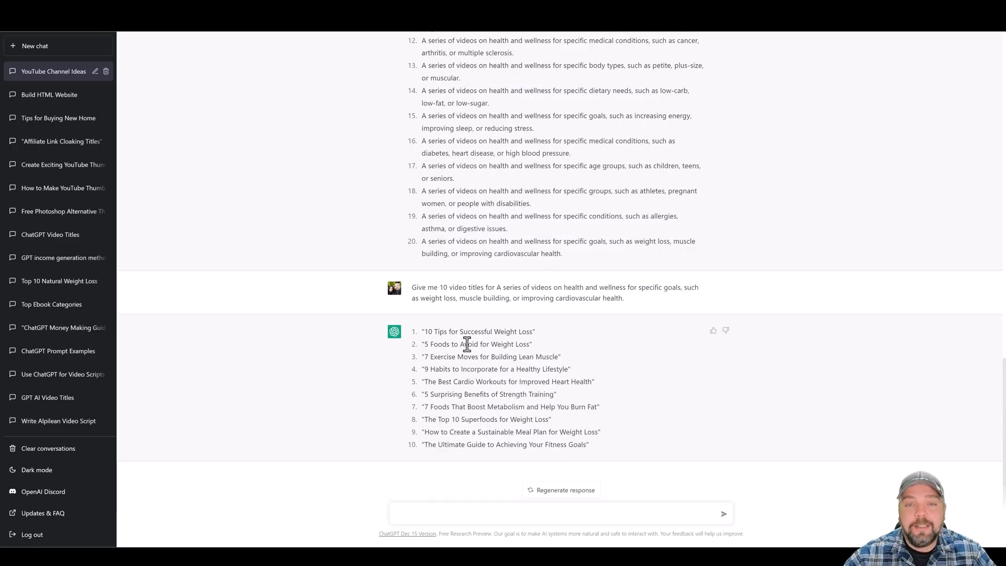
mouse_move(459, 371)
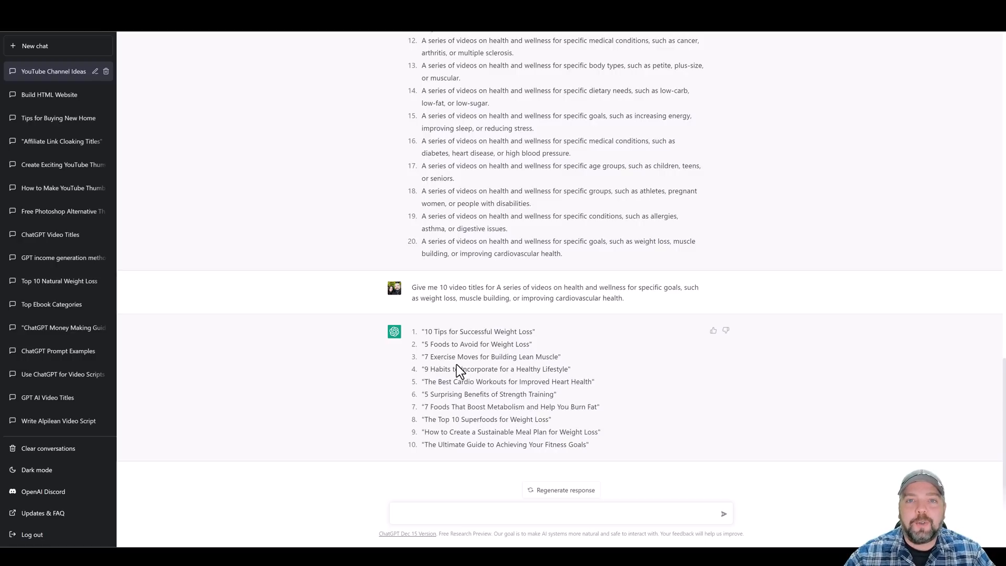
mouse_move(395, 376)
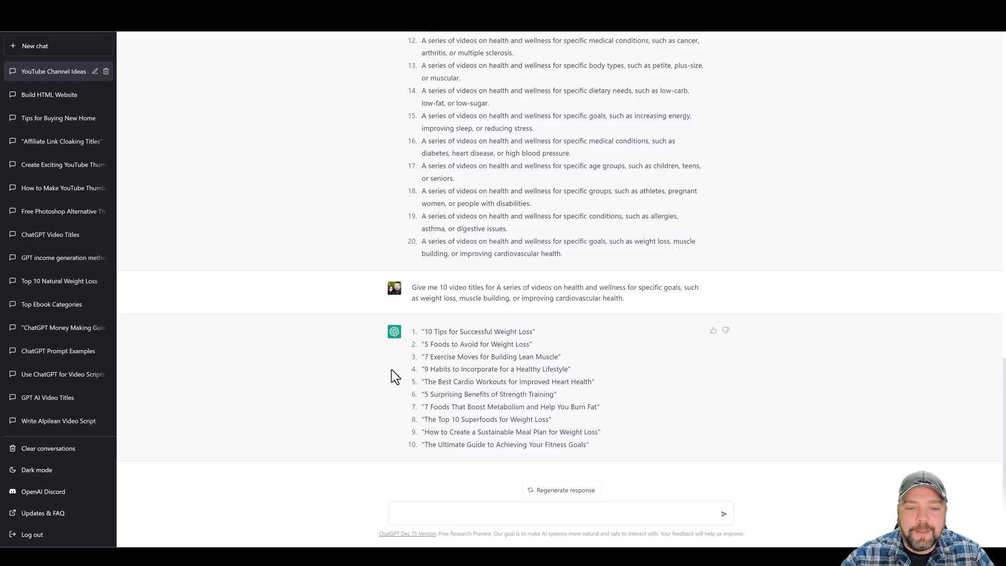
mouse_move(448, 407)
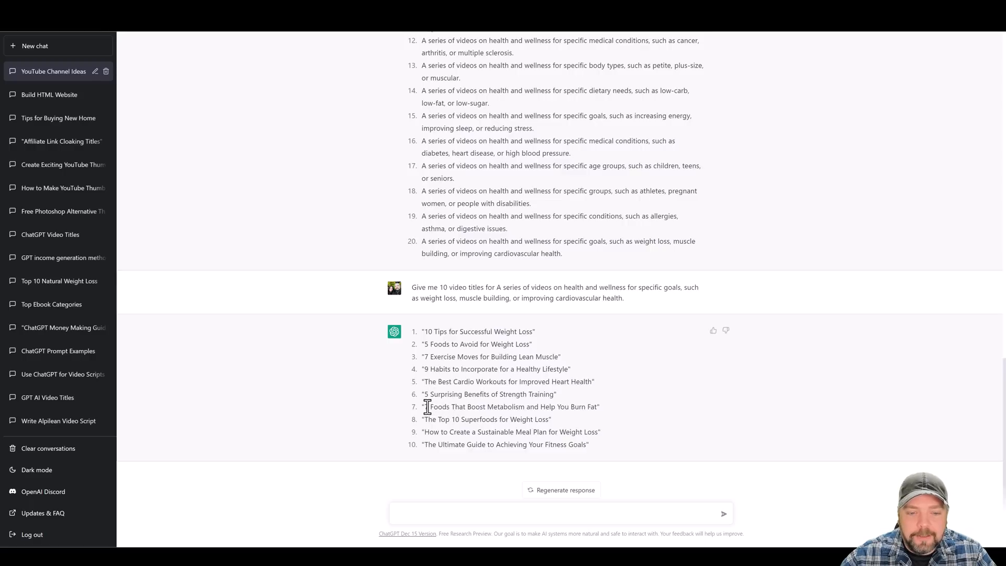
left_click_drag(424, 407, 580, 406)
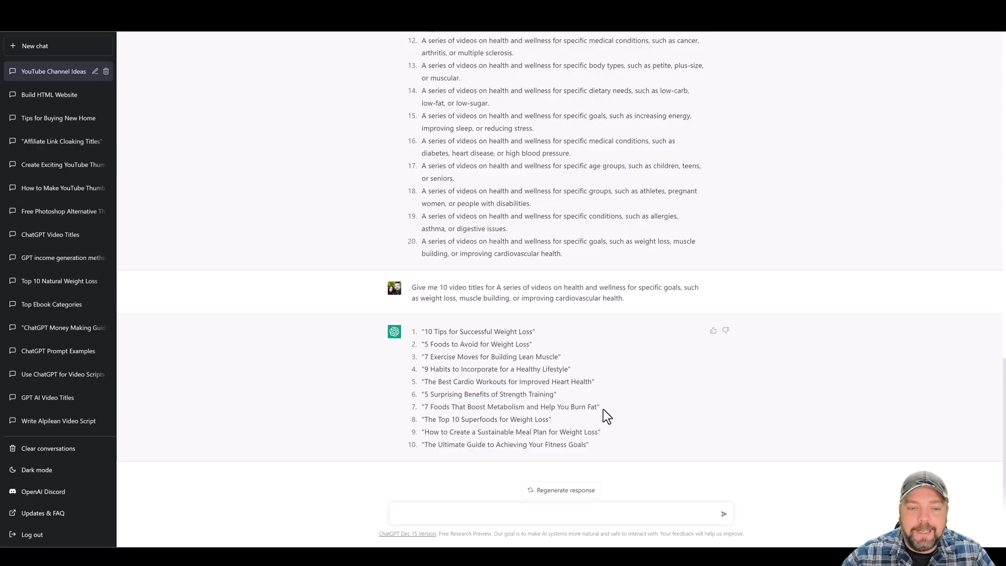
left_click_drag(423, 406, 487, 407)
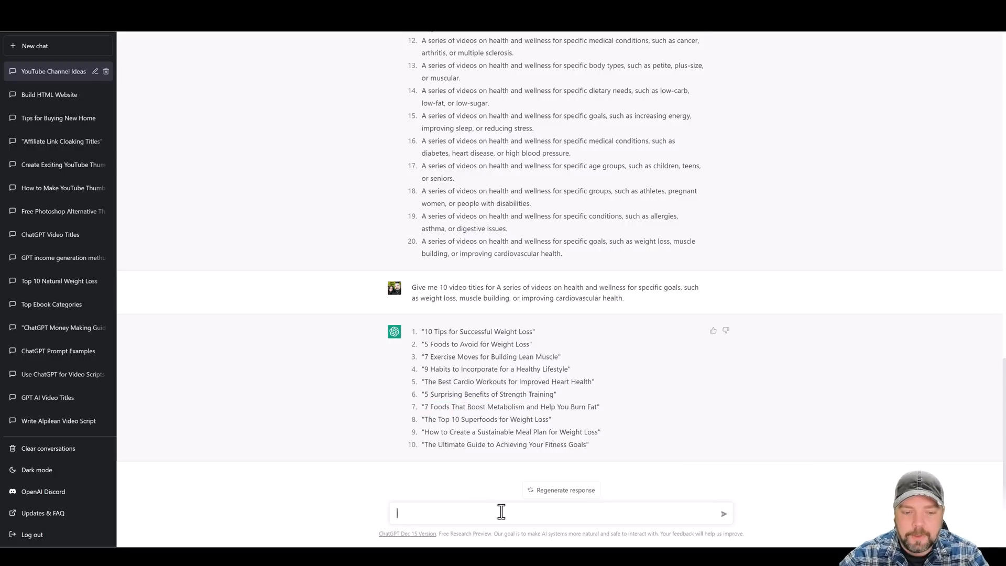
Ask 'write a video script for' the metabolism title and select the generated script body.
type("write a video script for 7 Foods That Boost Metabolism and Help You Burn Fat")
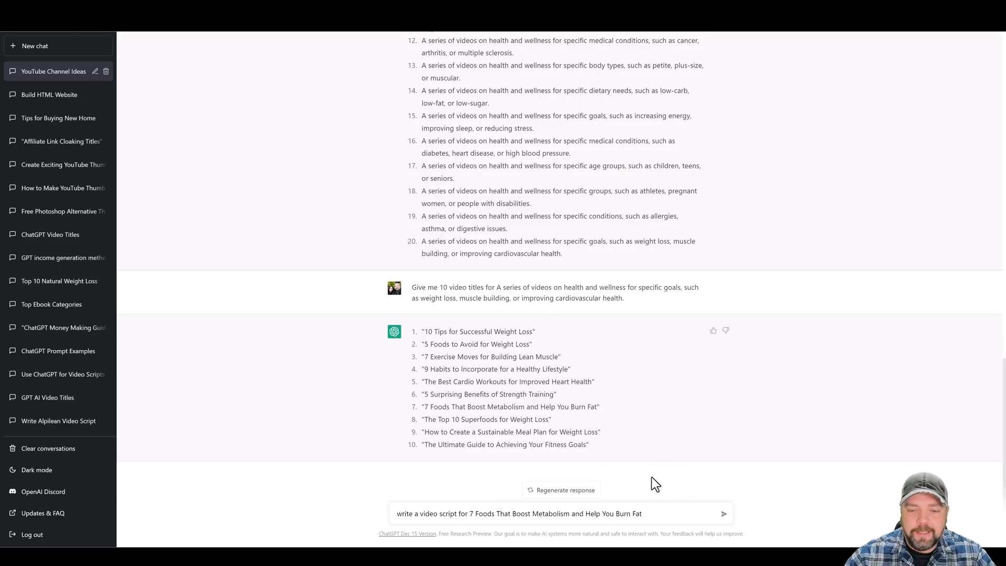
left_click(725, 513)
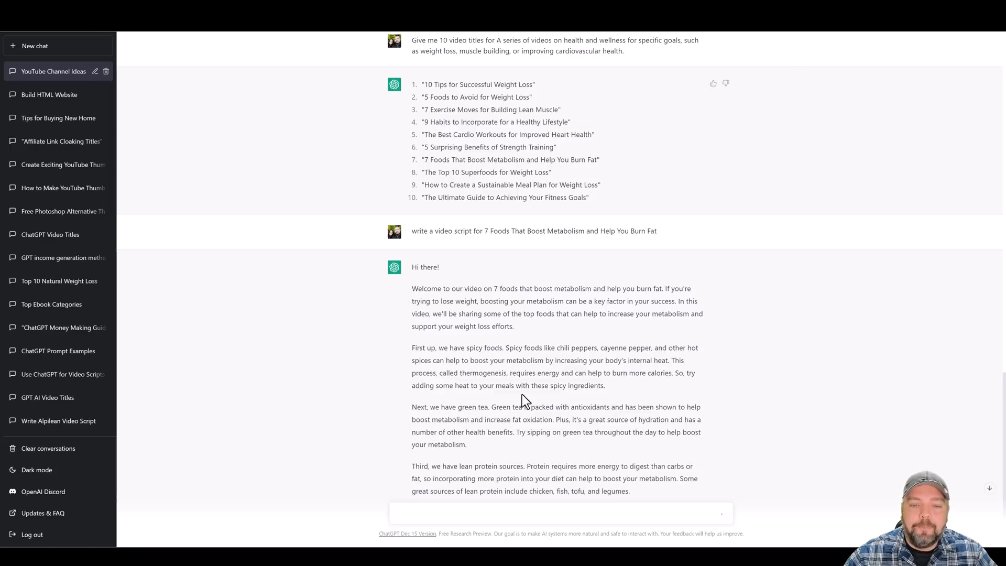
mouse_move(513, 388)
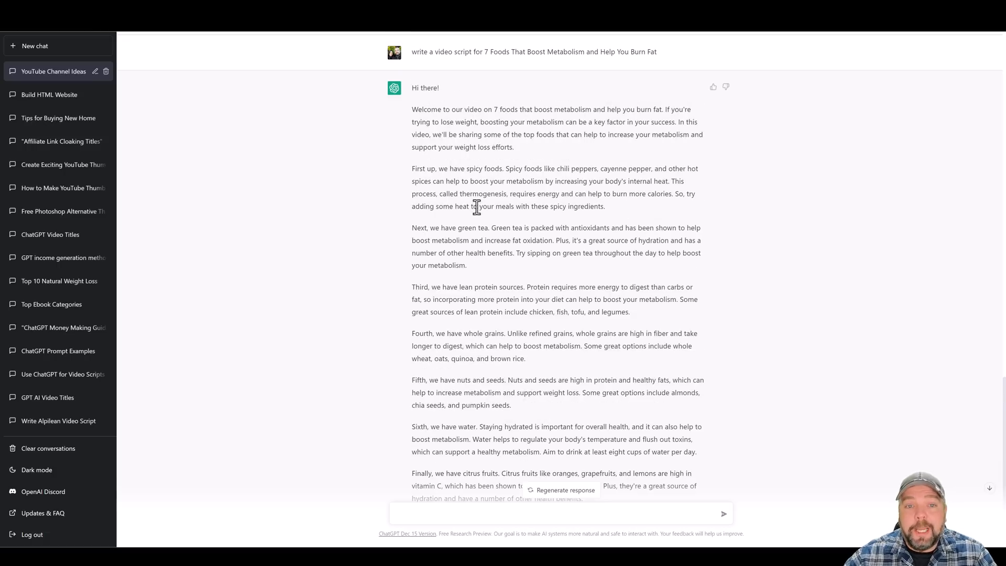
scroll("down", 3)
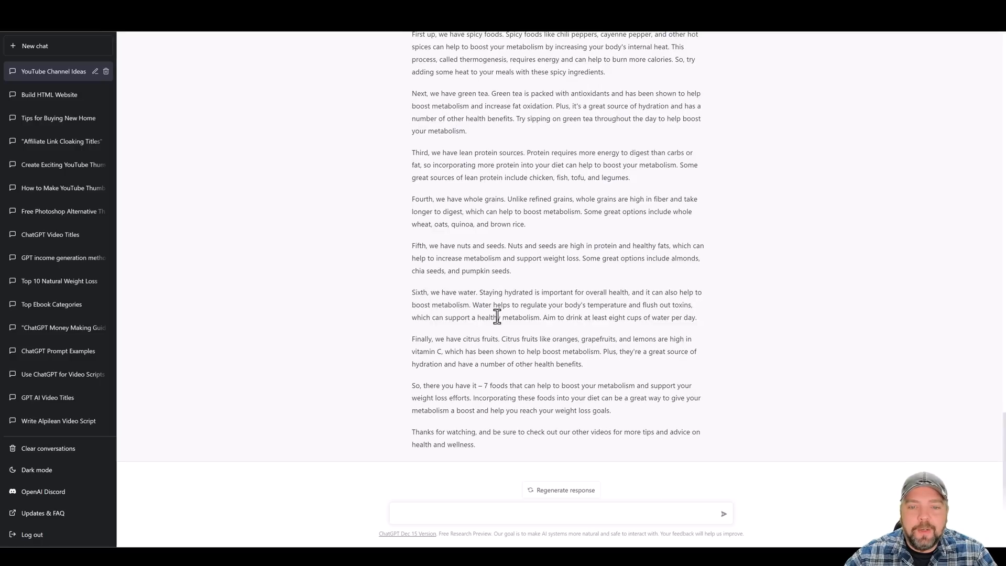
mouse_move(494, 353)
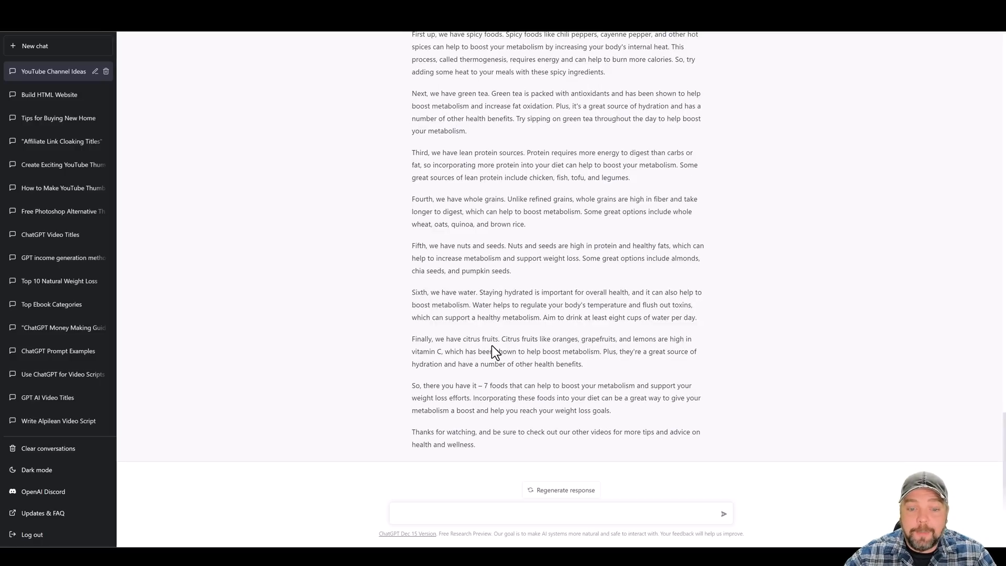
scroll("down", 3)
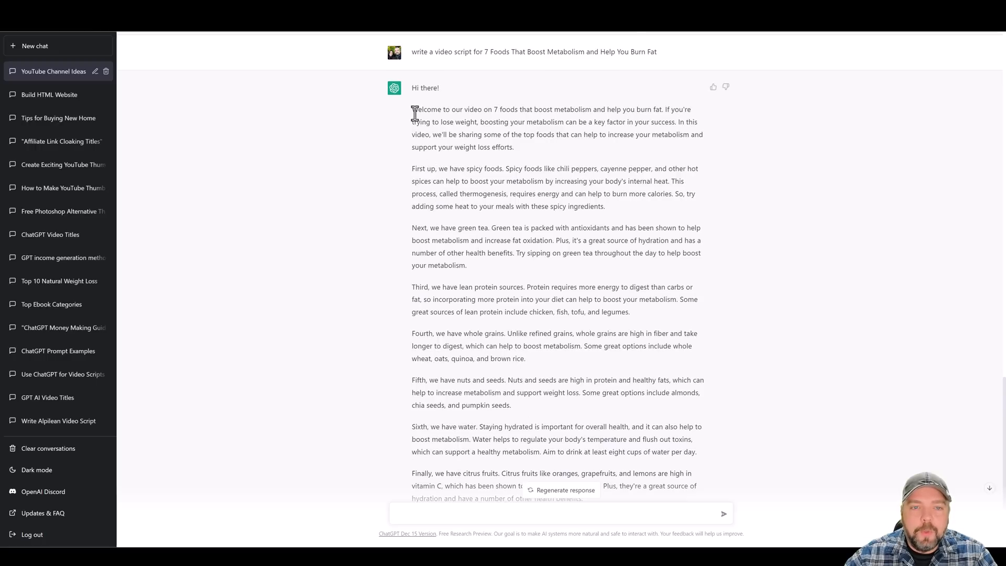
left_click_drag(414, 109, 629, 476)
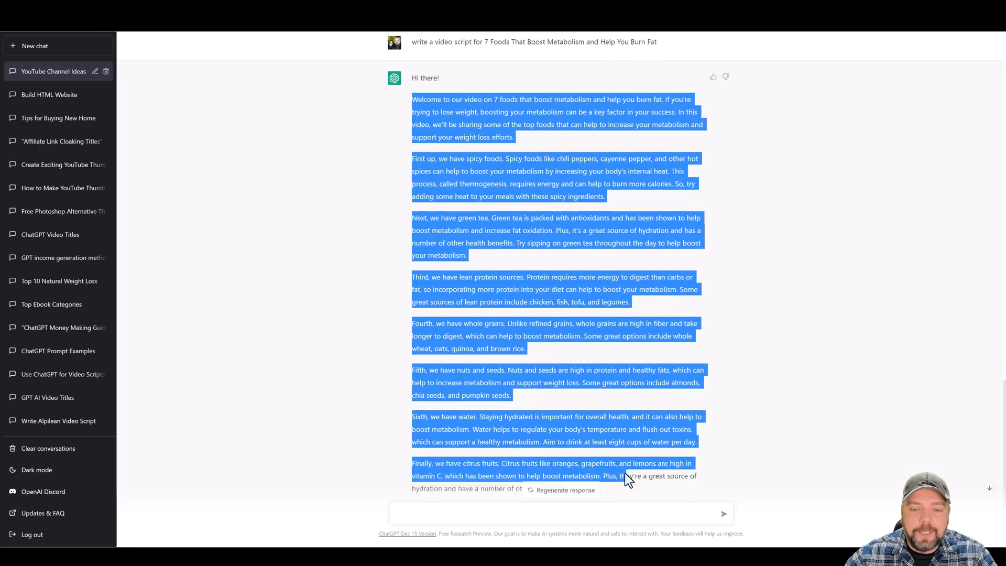
scroll("down", 3)
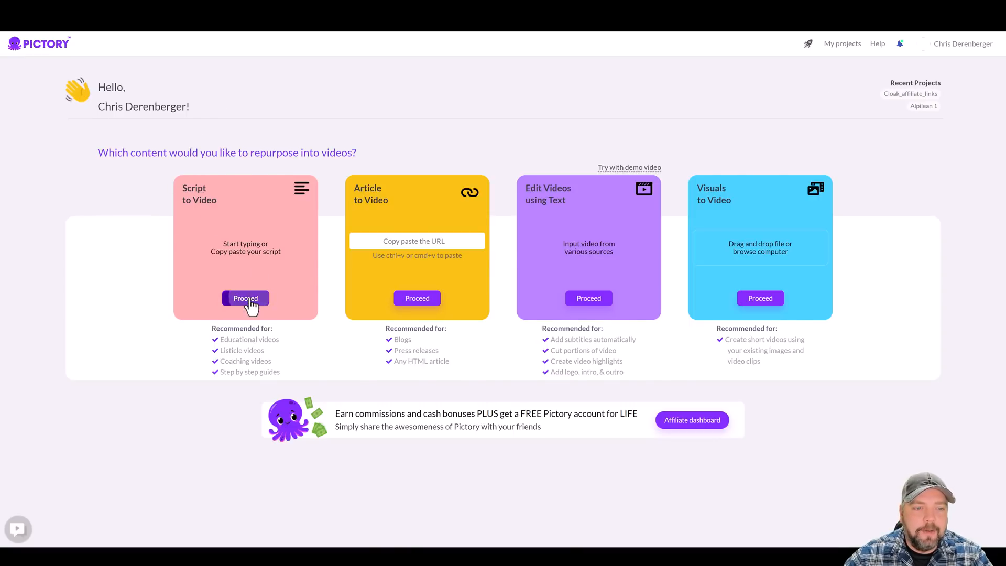
Build a script-to-video project from the pasted script with the Lemon template in 16:9.
left_click(246, 297)
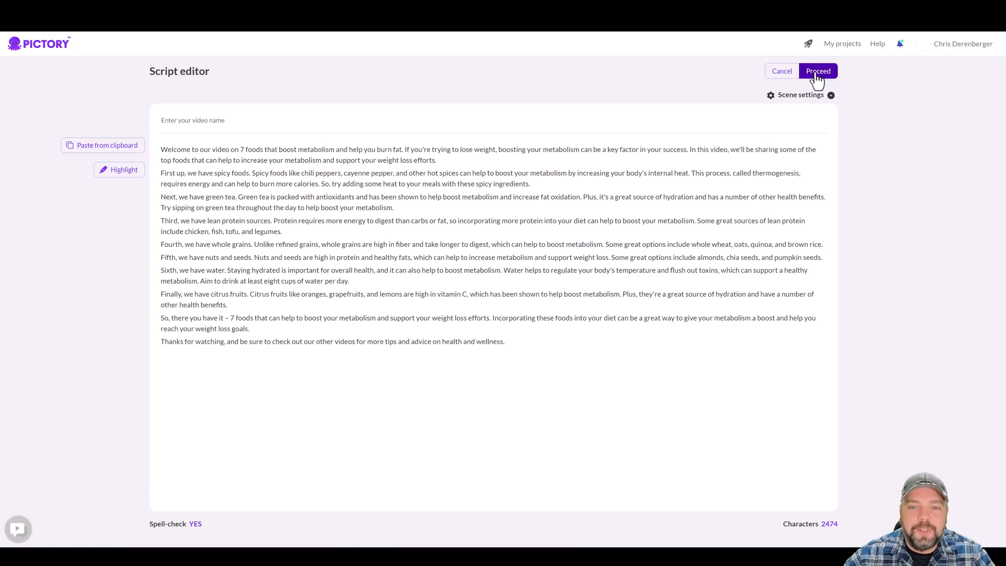
left_click(818, 71)
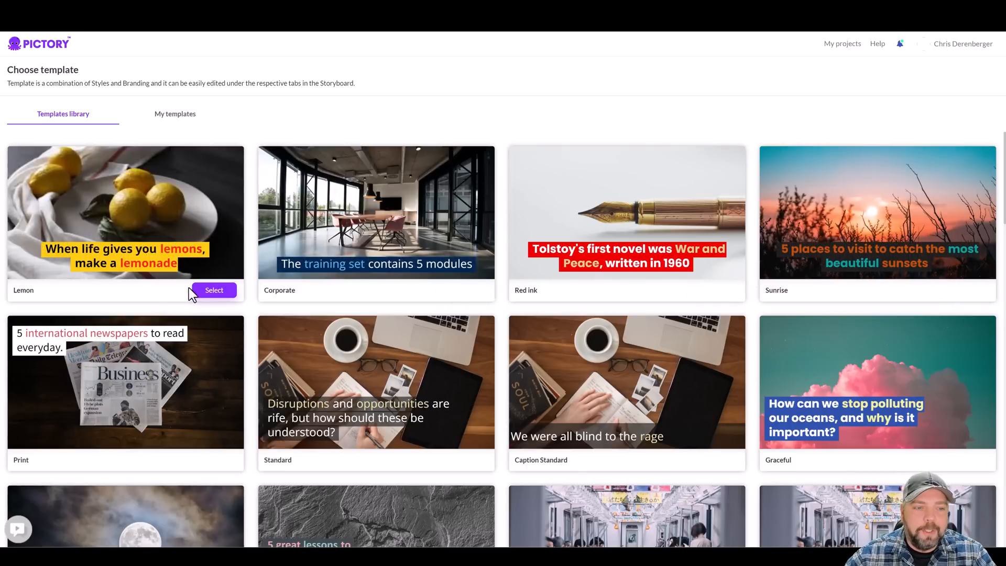
left_click(213, 291)
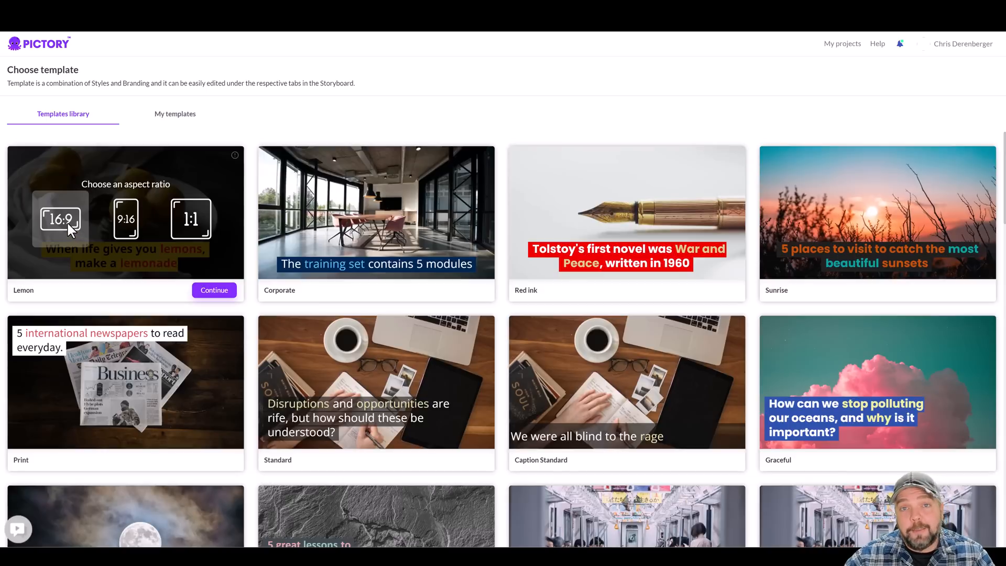
mouse_move(130, 273)
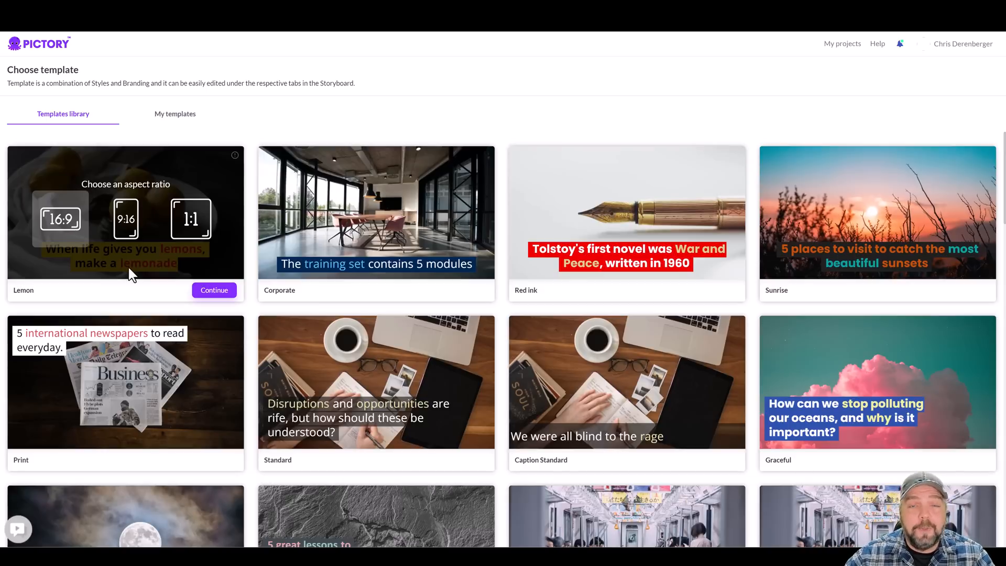
mouse_move(135, 225)
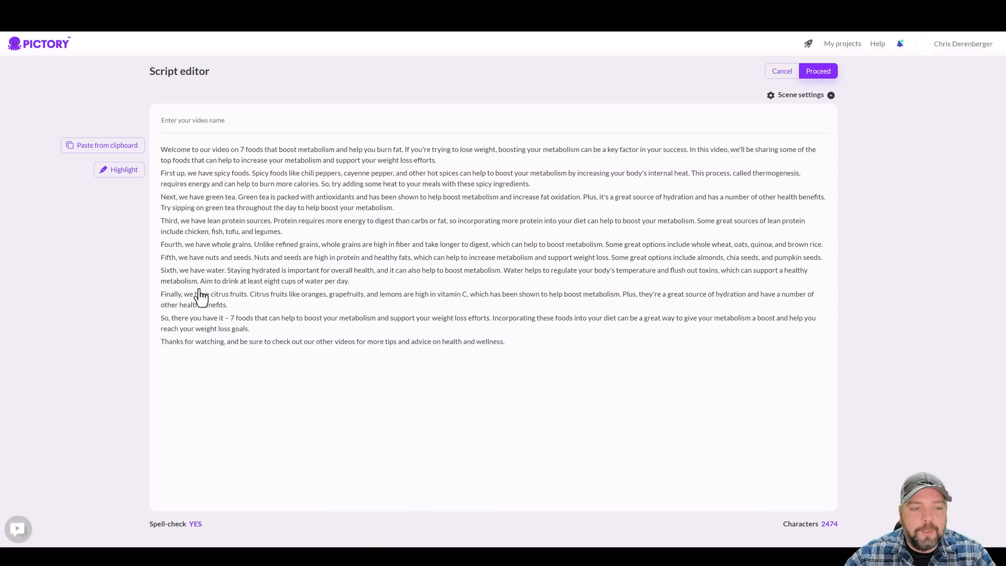
left_click(818, 70)
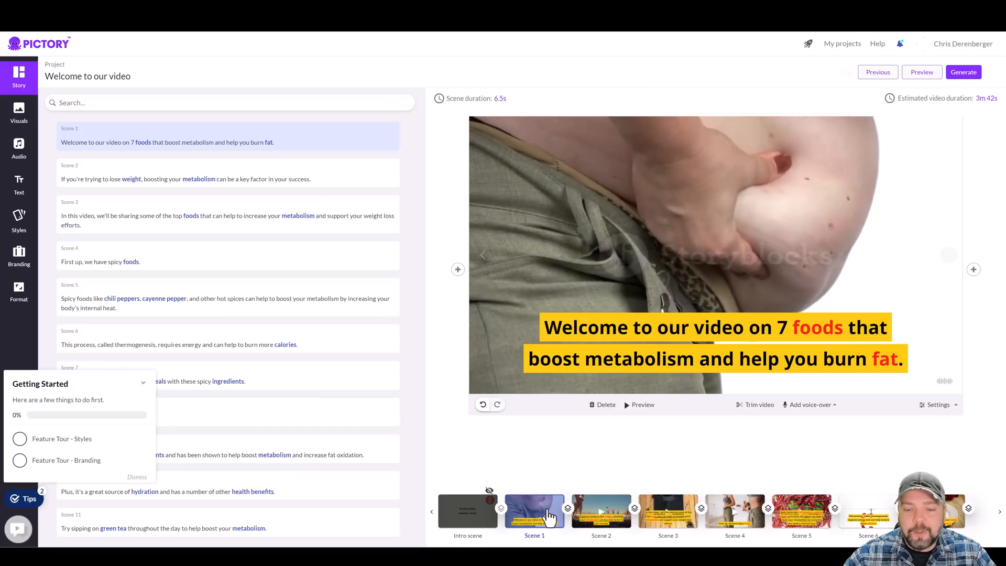
Preview scenes 2 and 3 on the way to scene 6, the thermogenesis scene.
left_click(601, 511)
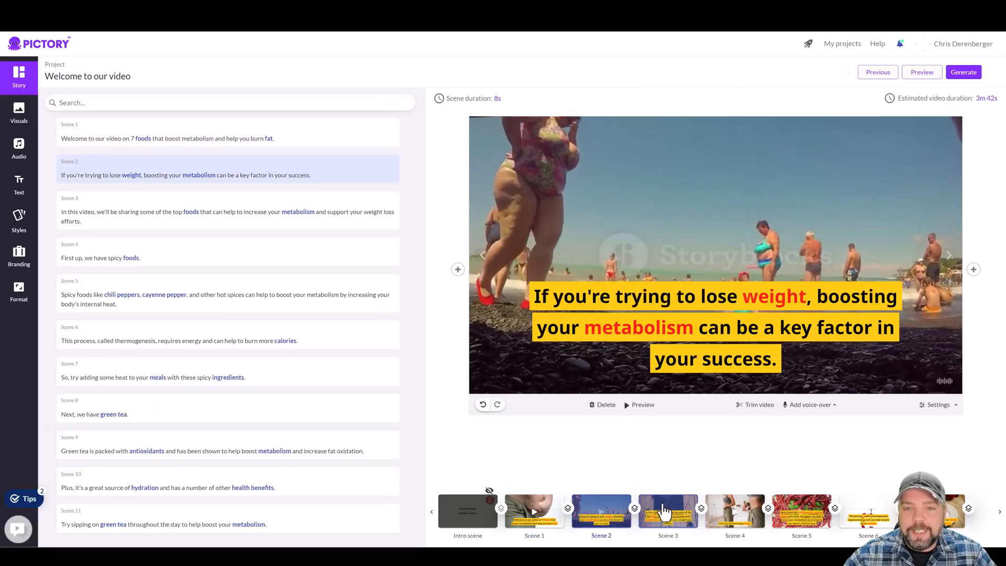
left_click(801, 511)
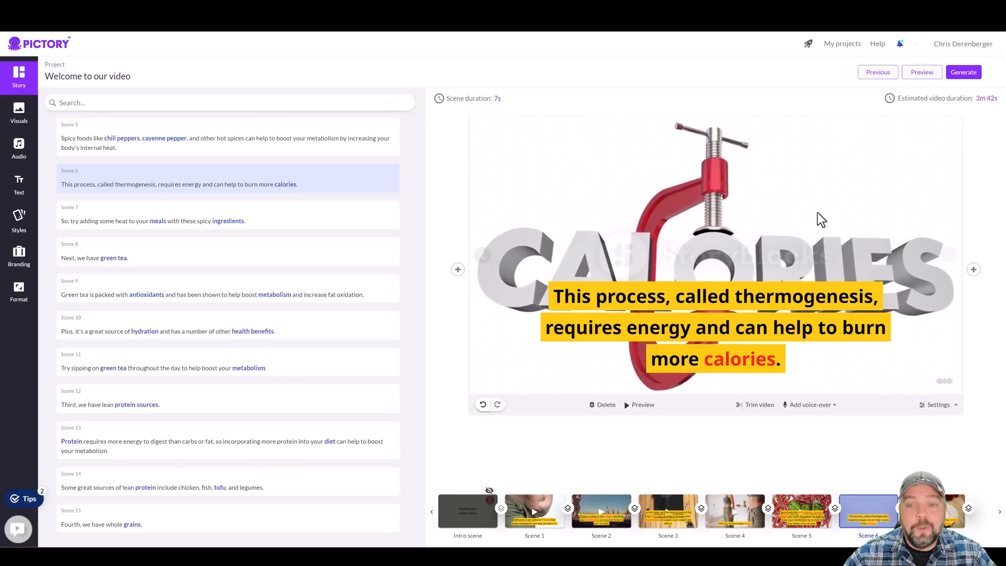
mouse_move(19, 112)
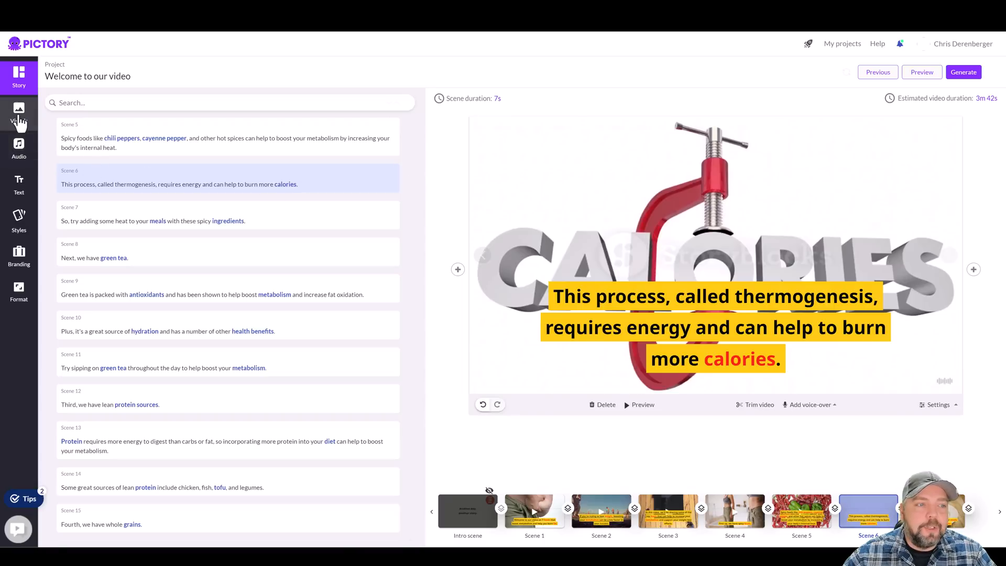
Swap scene 6's background for the stock clip of a woman eating salad in a kitchen.
left_click(18, 112)
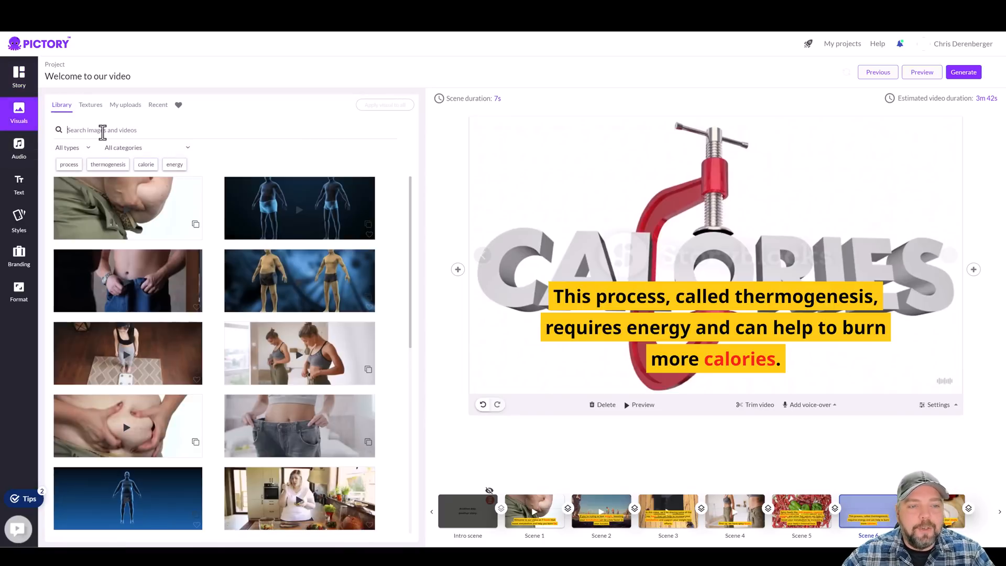
scroll("down", 3)
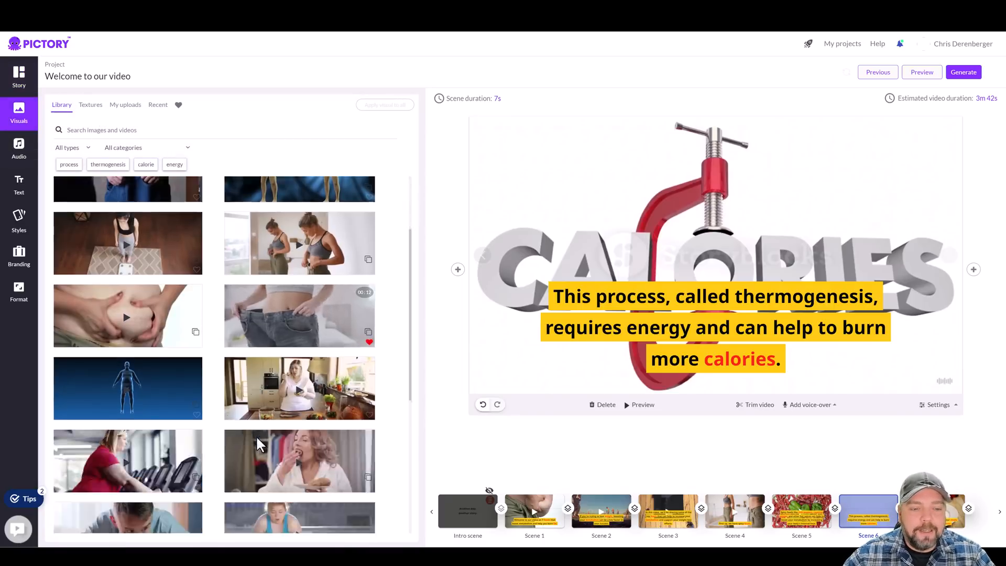
scroll("down", 3)
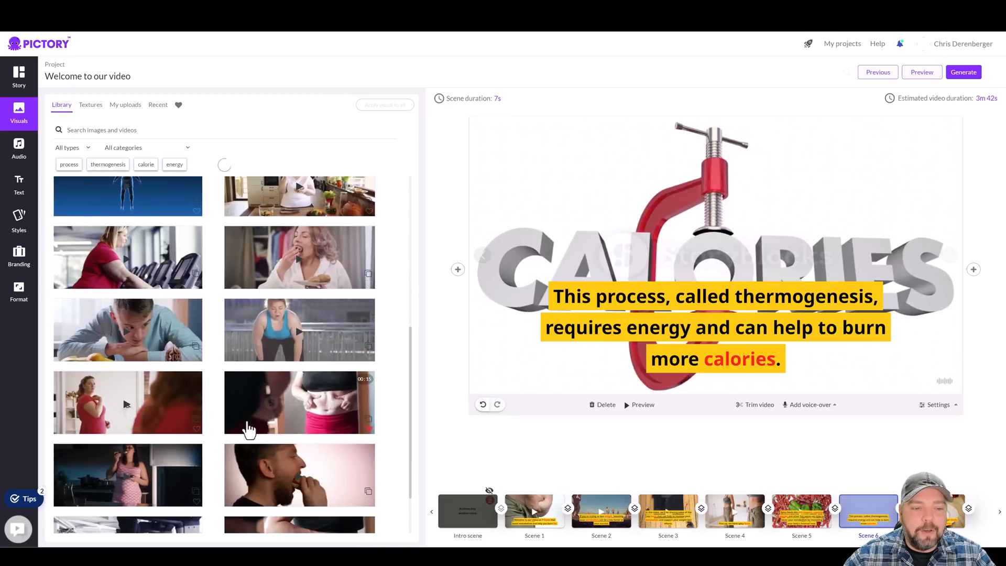
scroll("down", 3)
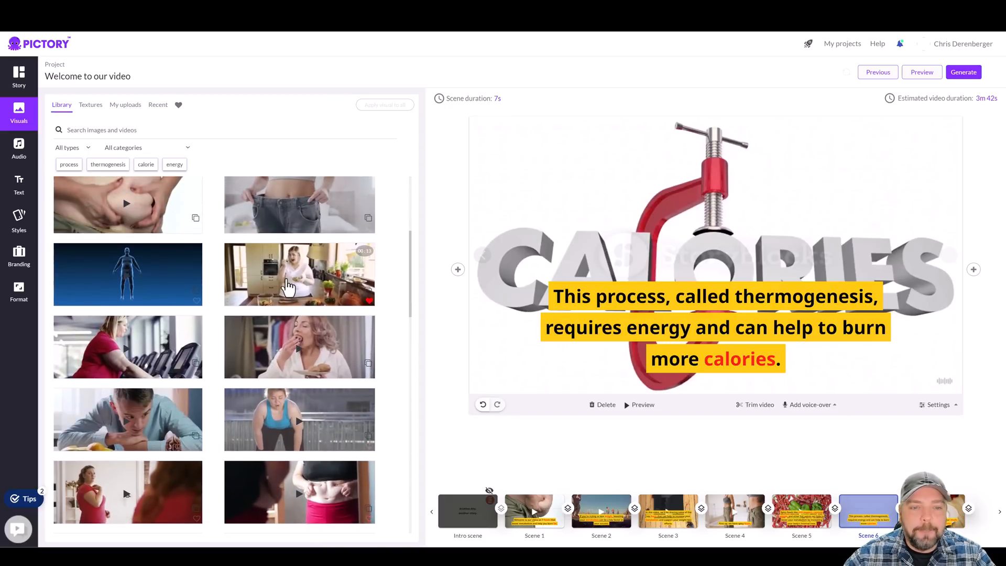
left_click(299, 273)
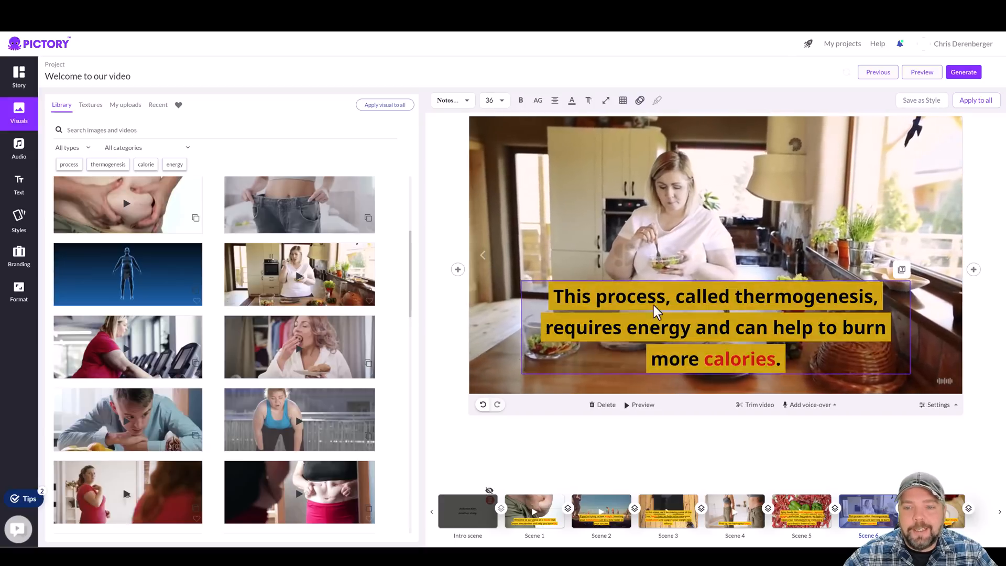
Set the scene 6 caption to font size 22 and apply it to all scenes.
left_click(494, 101)
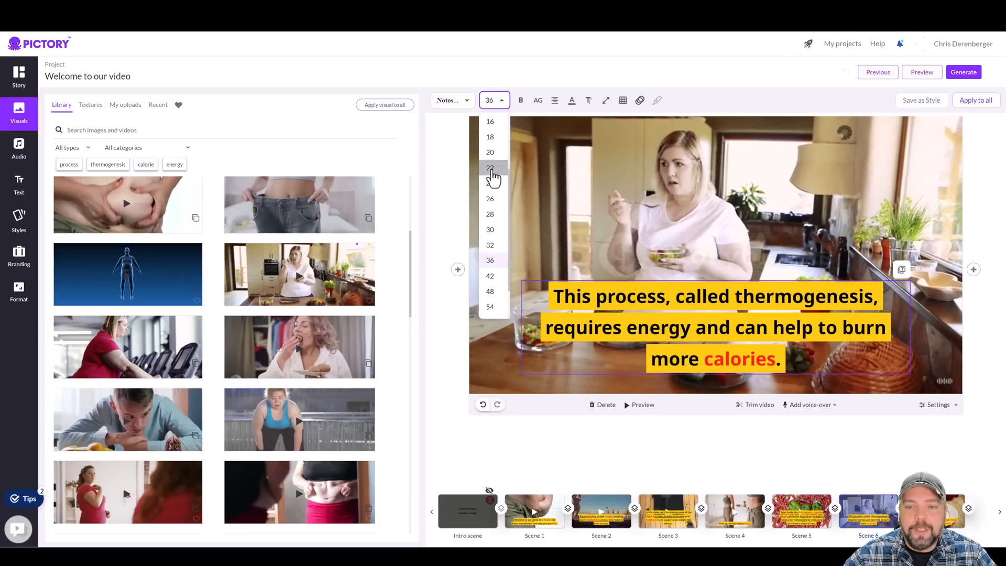
left_click(490, 168)
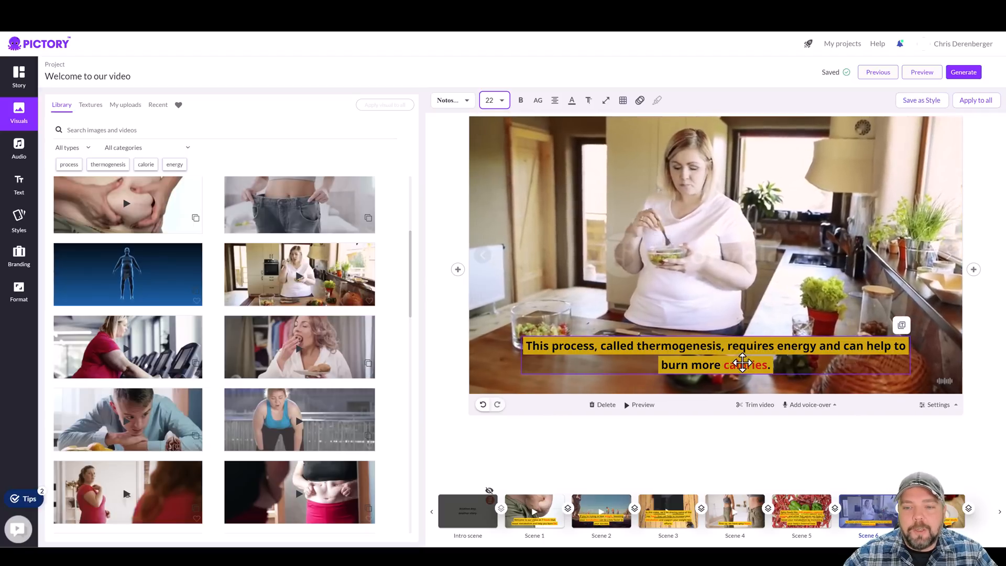
left_click(976, 101)
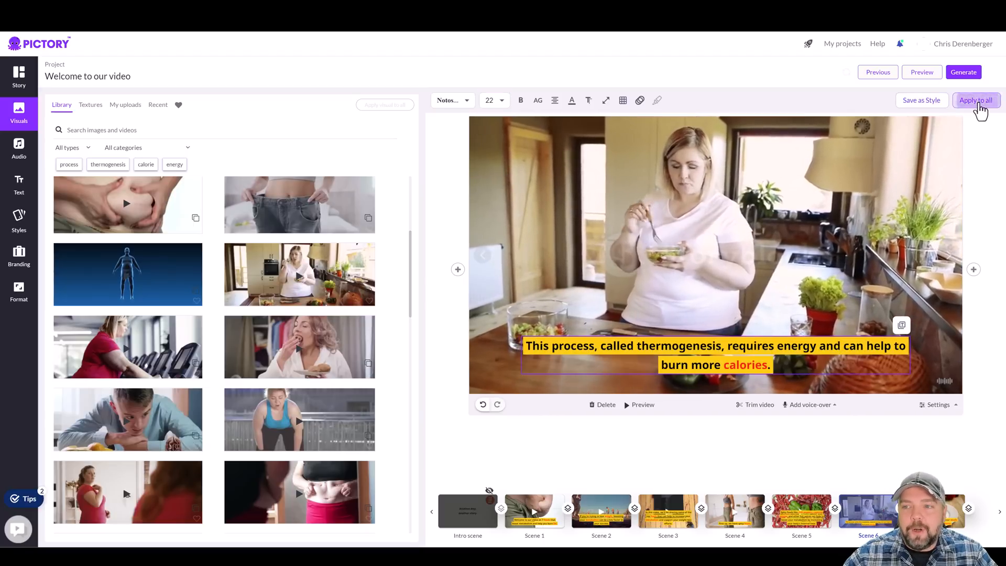
left_click(976, 100)
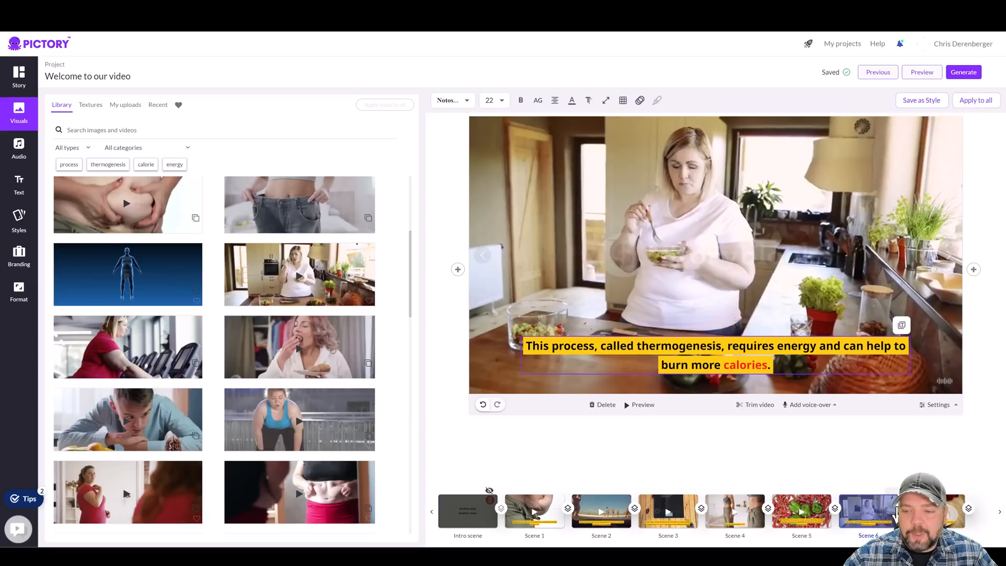
mouse_move(625, 234)
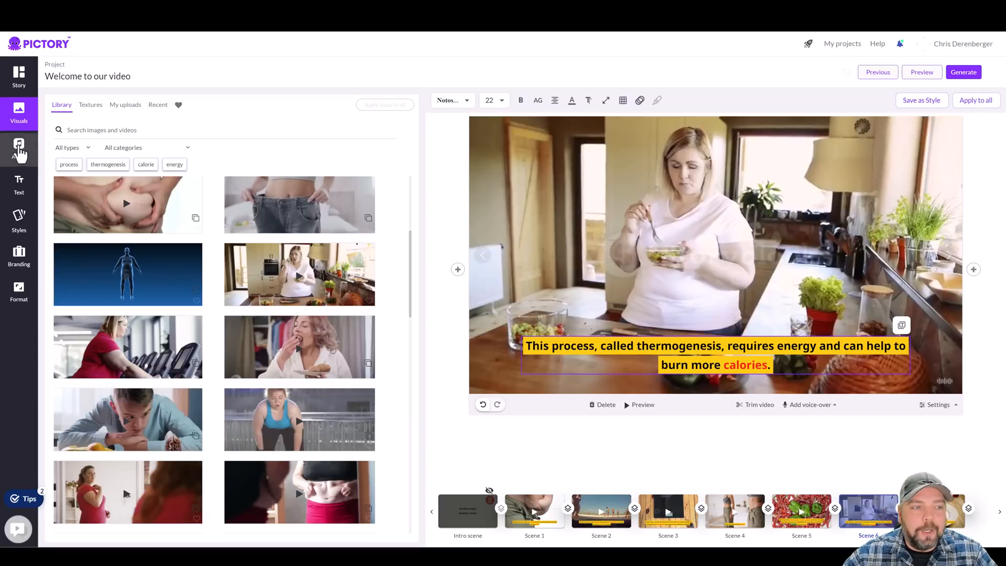
Apply Pop Rock Candy background music and the Ayanda female voice-over to the video.
left_click(19, 147)
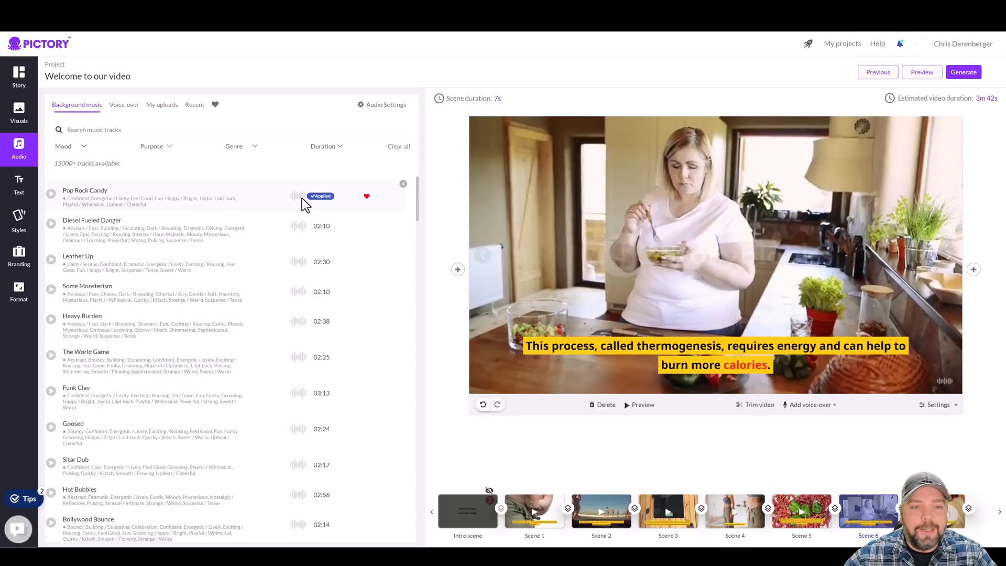
mouse_move(193, 195)
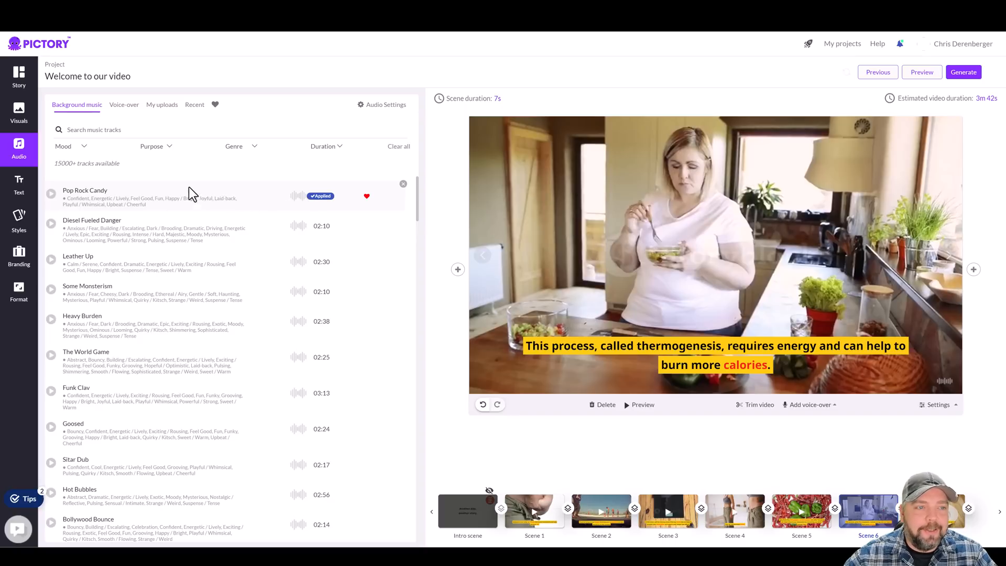
left_click(123, 104)
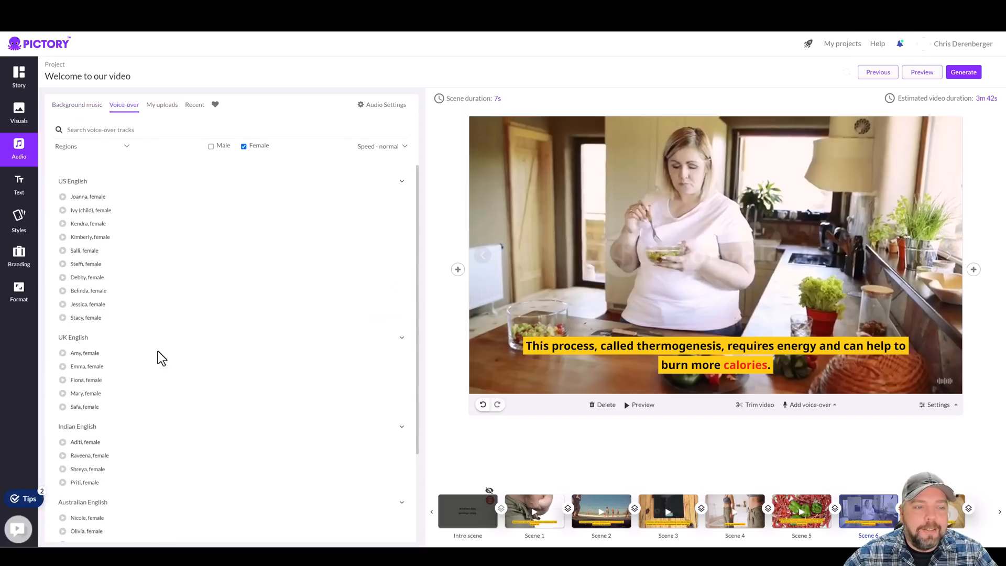
scroll("down", 3)
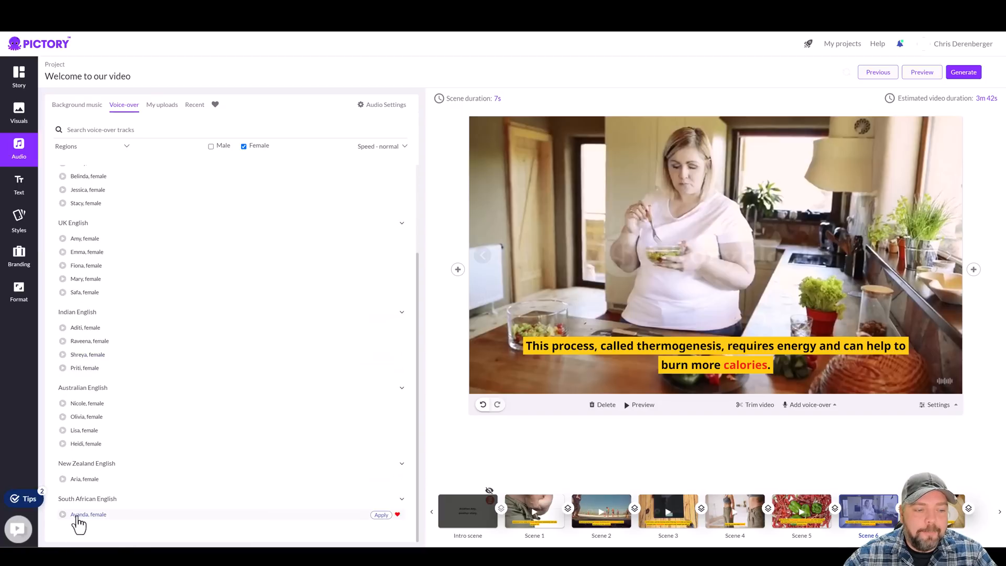
mouse_move(102, 521)
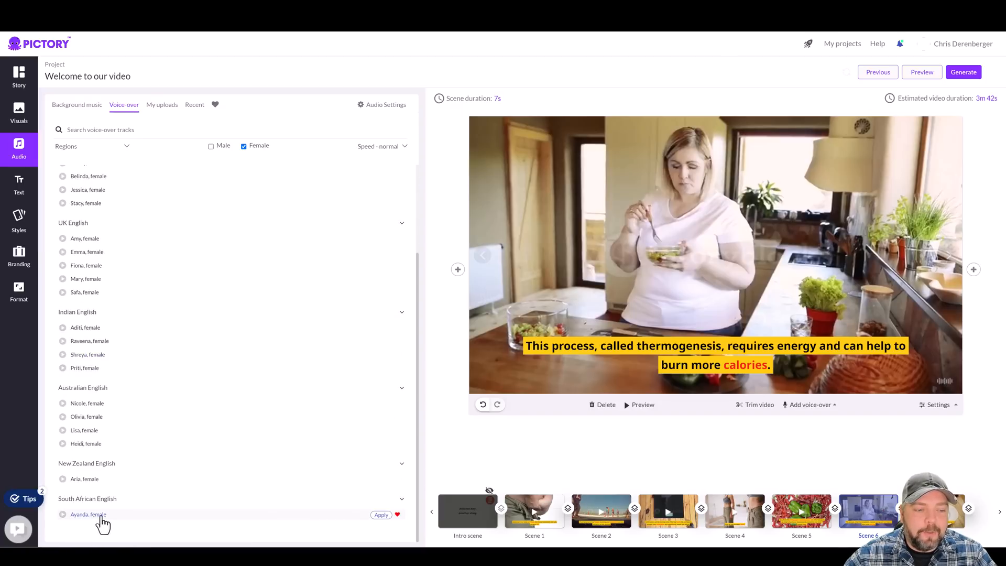
left_click(381, 513)
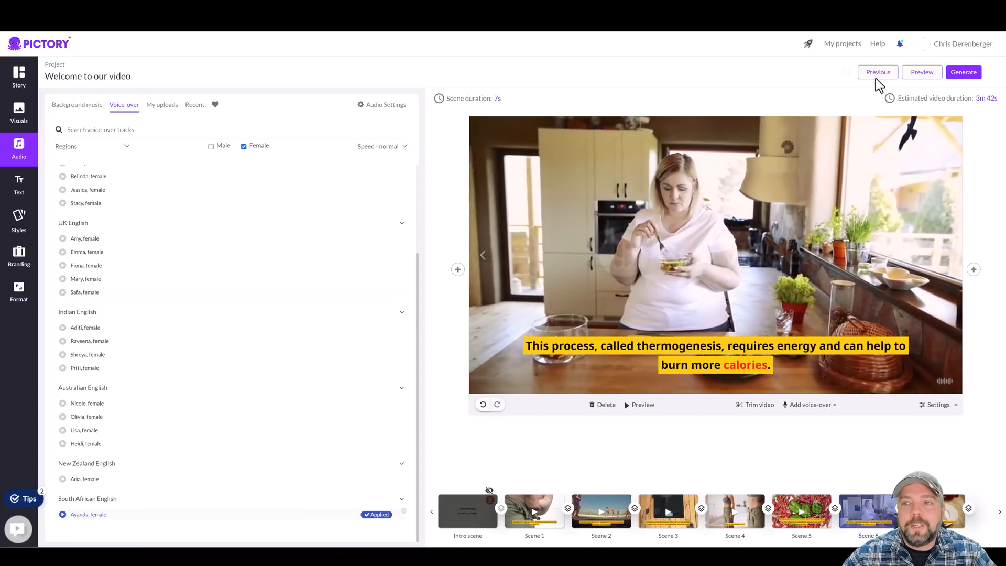
Preview the whole voiced fat-burning video, then close the preview back to the storyboard.
left_click(923, 73)
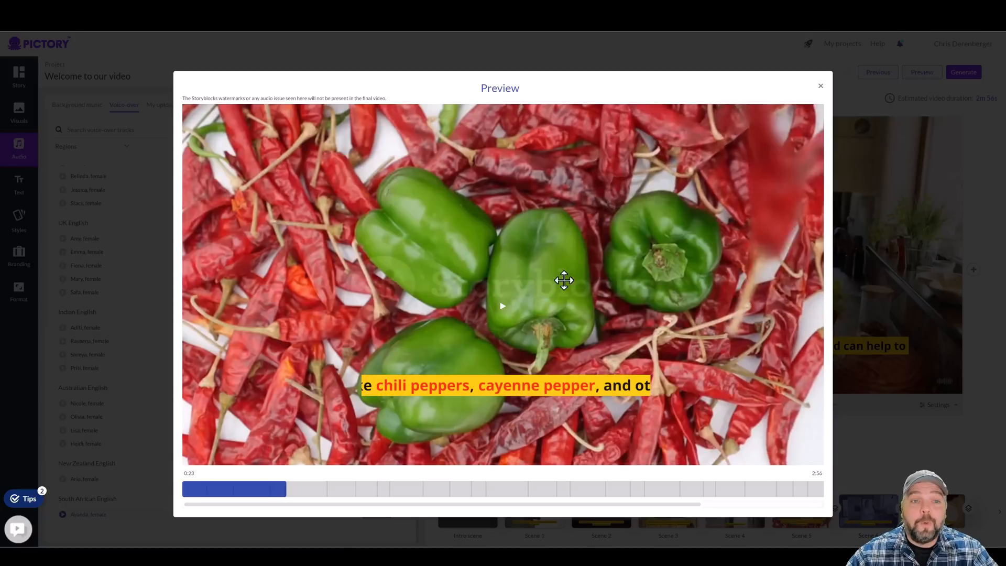
mouse_move(501, 282)
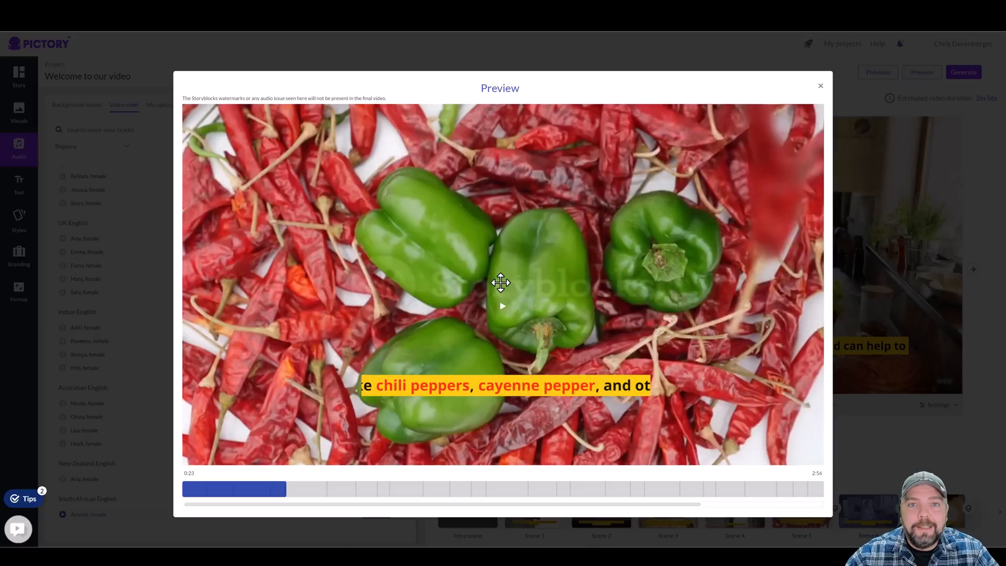
mouse_move(502, 285)
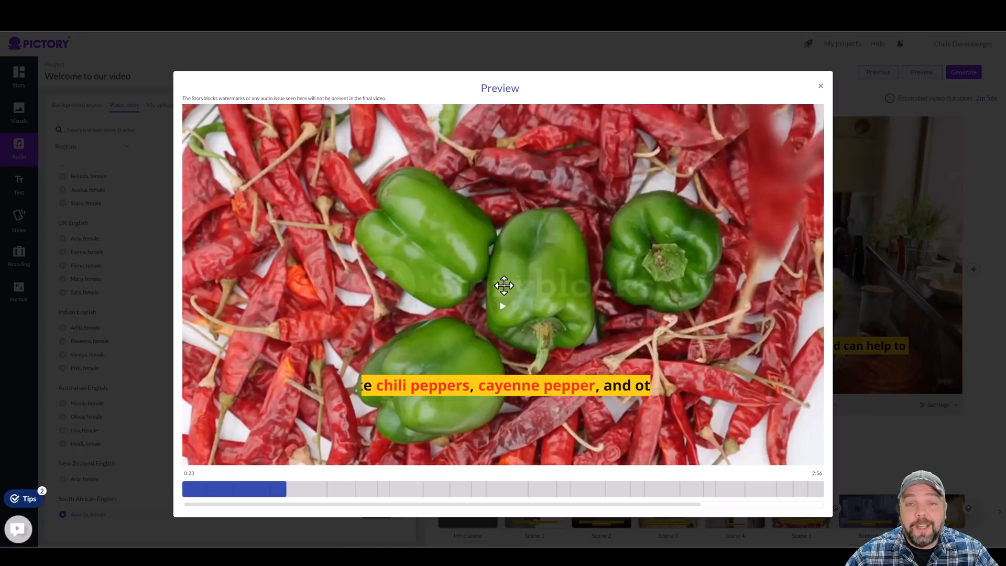
mouse_move(511, 285)
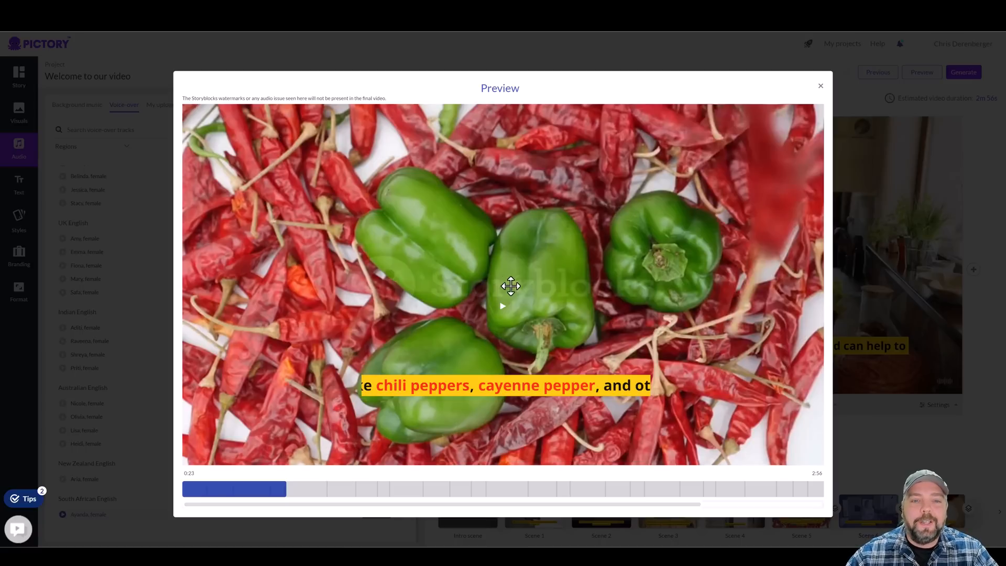
mouse_move(520, 180)
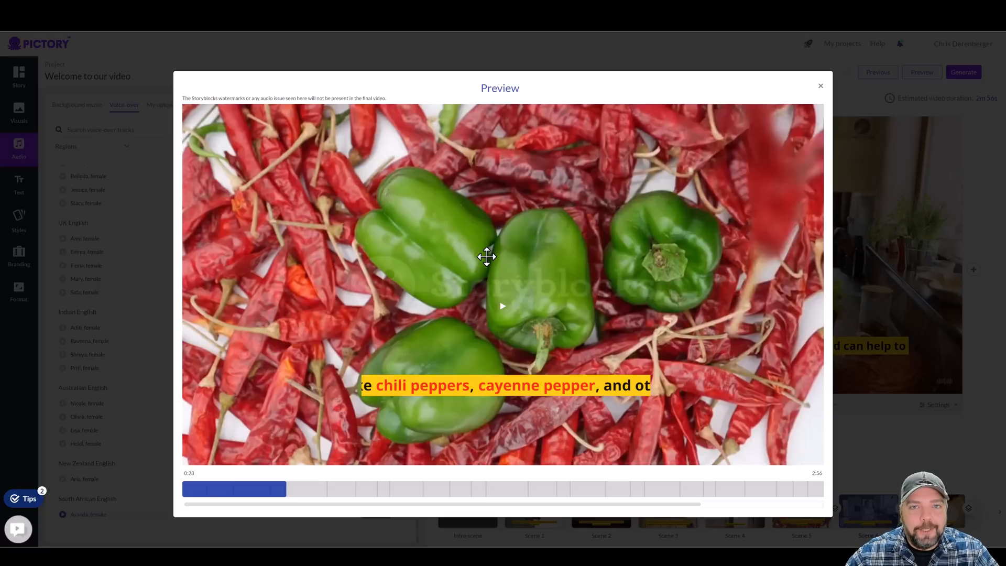
mouse_move(442, 302)
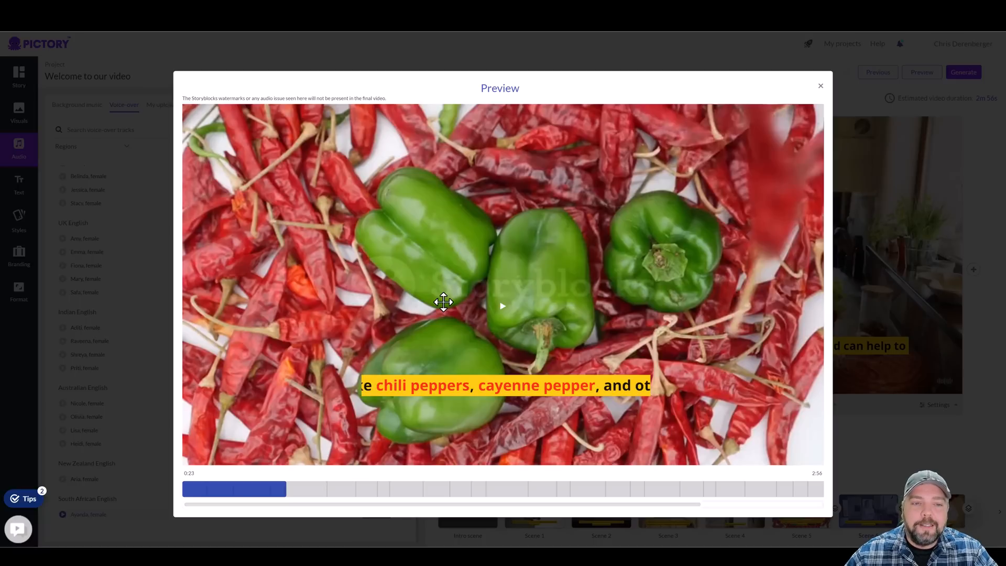
mouse_move(616, 175)
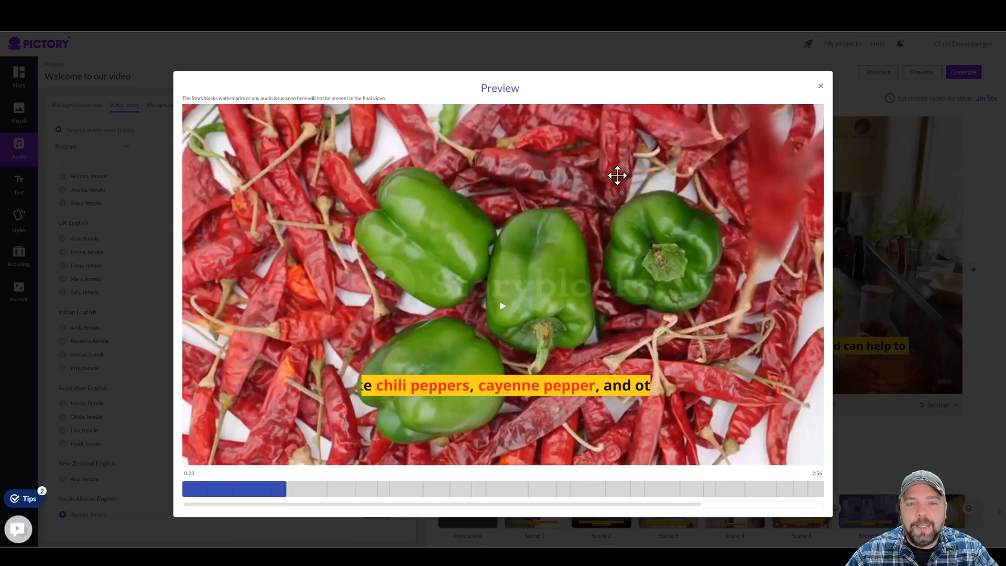
mouse_move(423, 272)
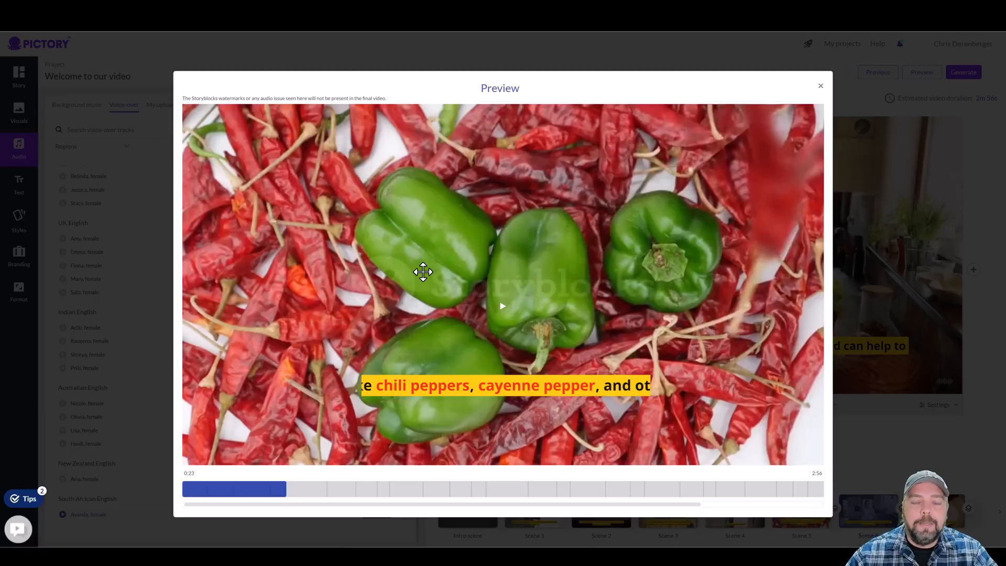
mouse_move(511, 230)
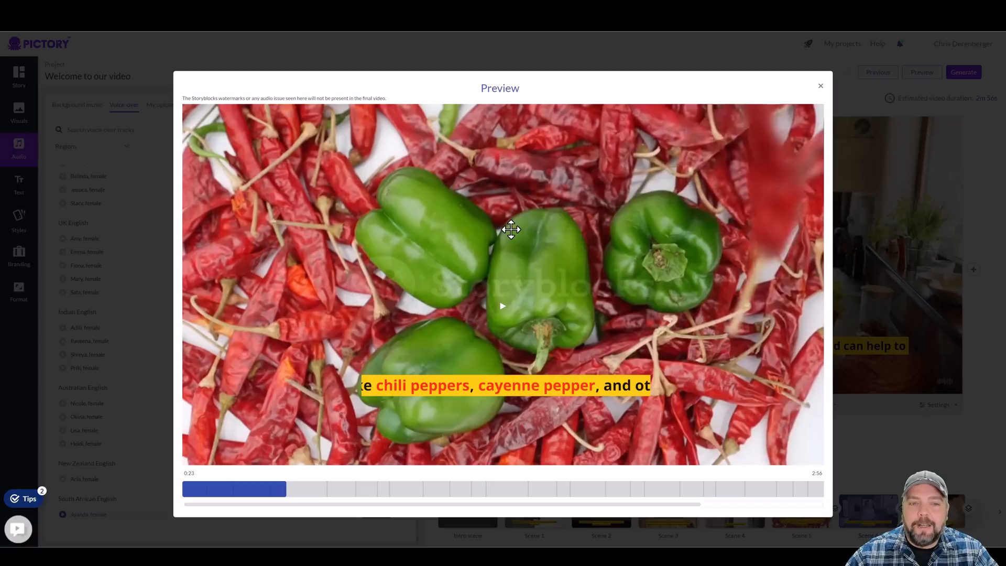
mouse_move(495, 225)
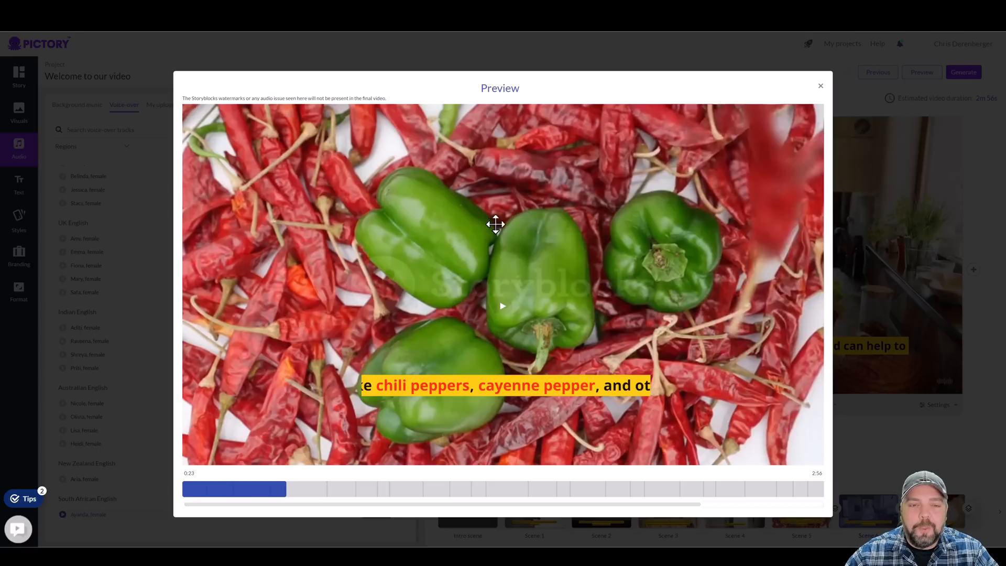
mouse_move(517, 271)
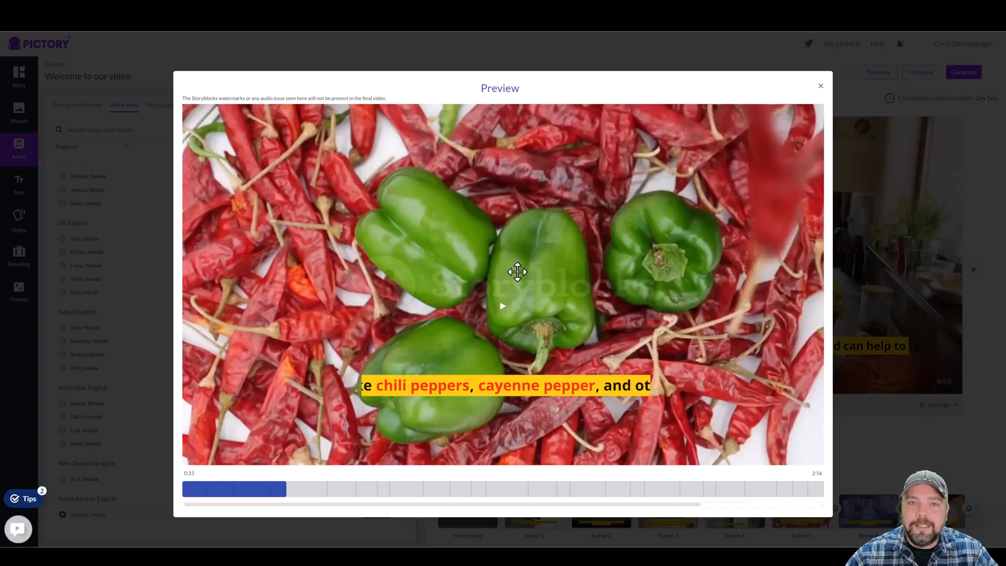
mouse_move(535, 252)
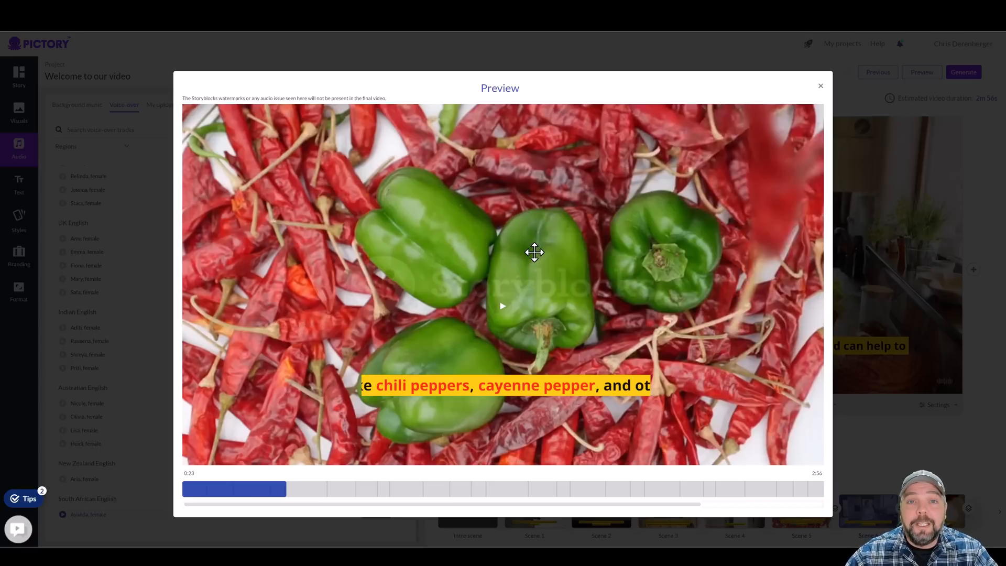
mouse_move(475, 234)
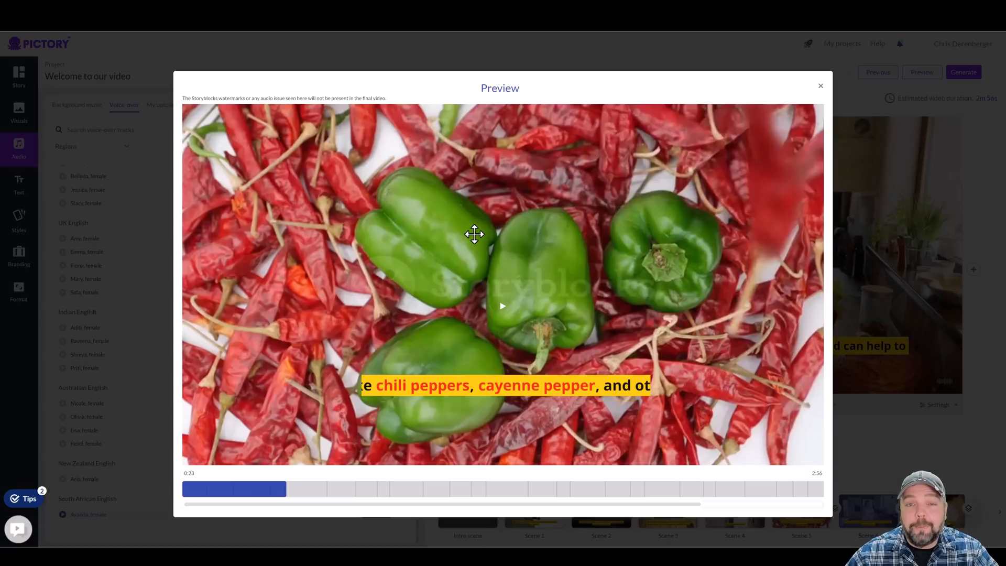
mouse_move(604, 227)
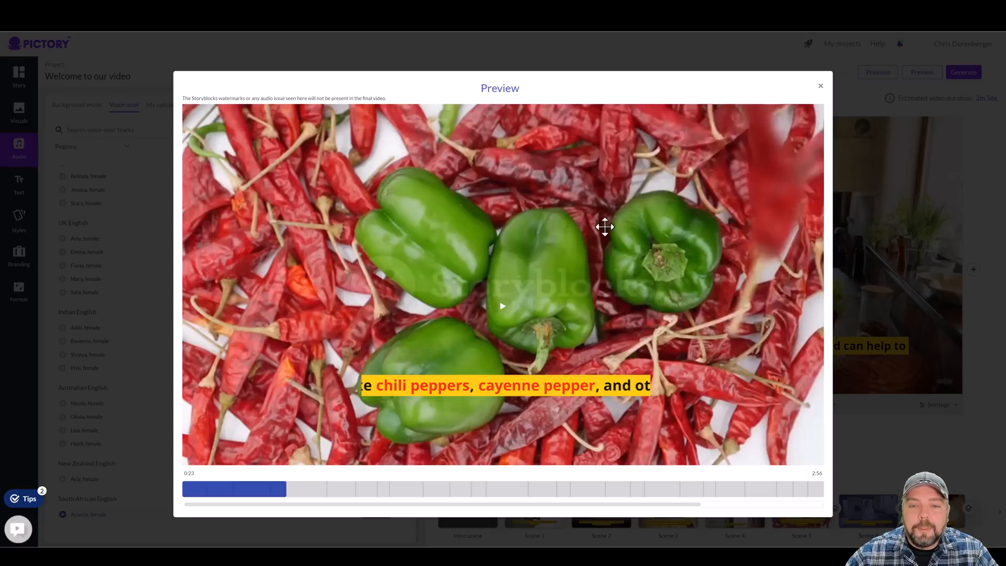
left_click(820, 85)
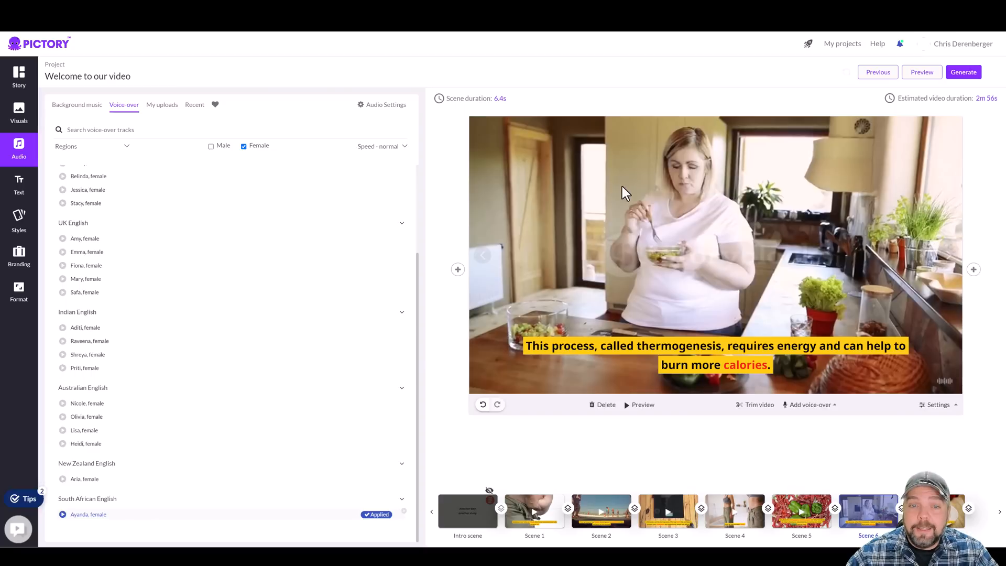
mouse_move(465, 372)
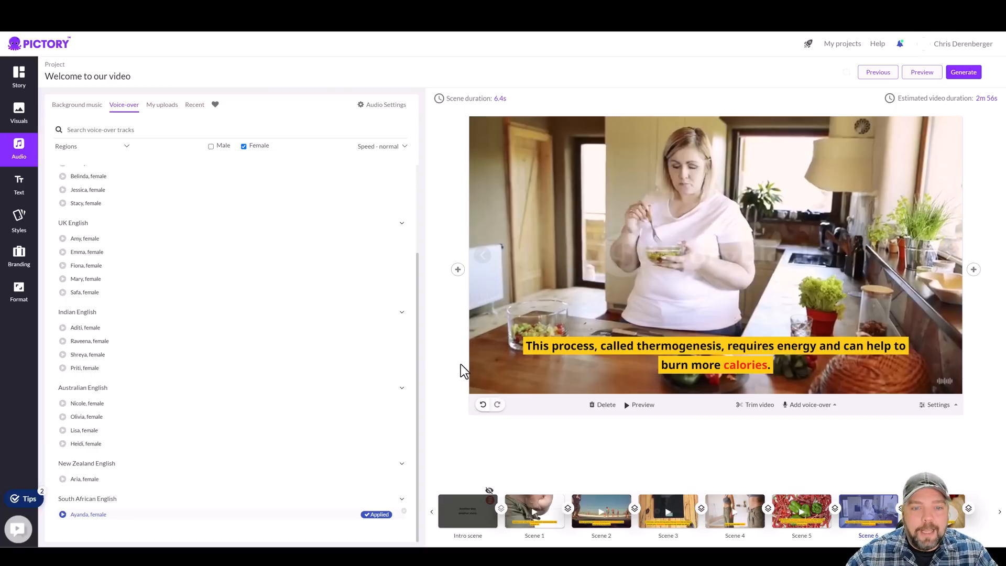
mouse_move(436, 383)
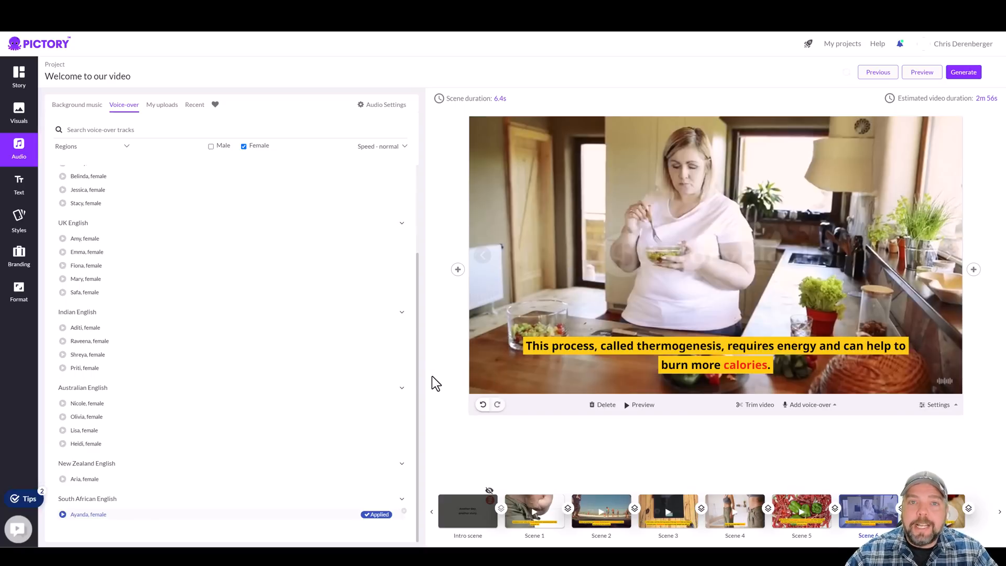
mouse_move(440, 390)
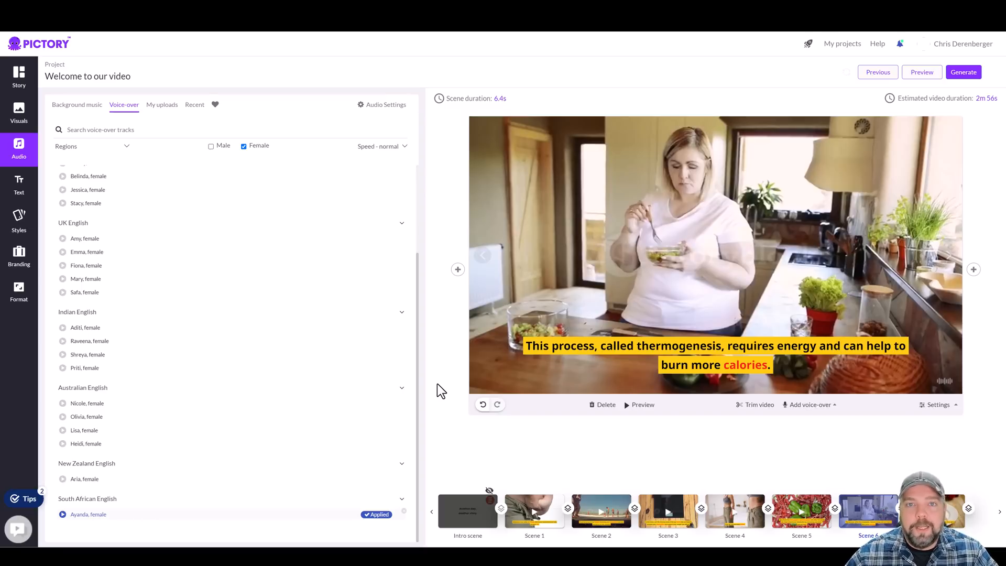
mouse_move(593, 255)
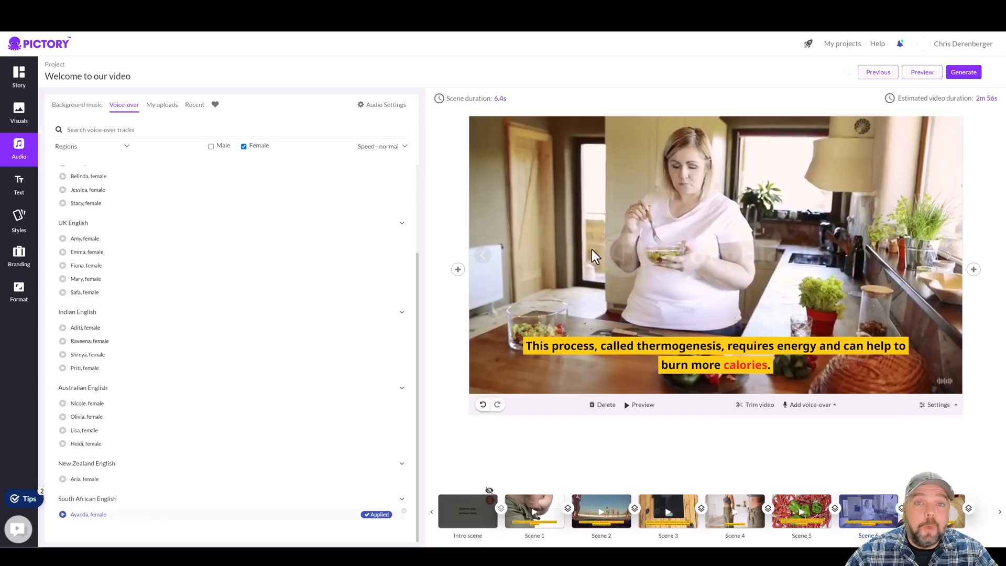
Switch from the Pictory editor to the ChatGPT tab with the metabolism script.
left_click(963, 72)
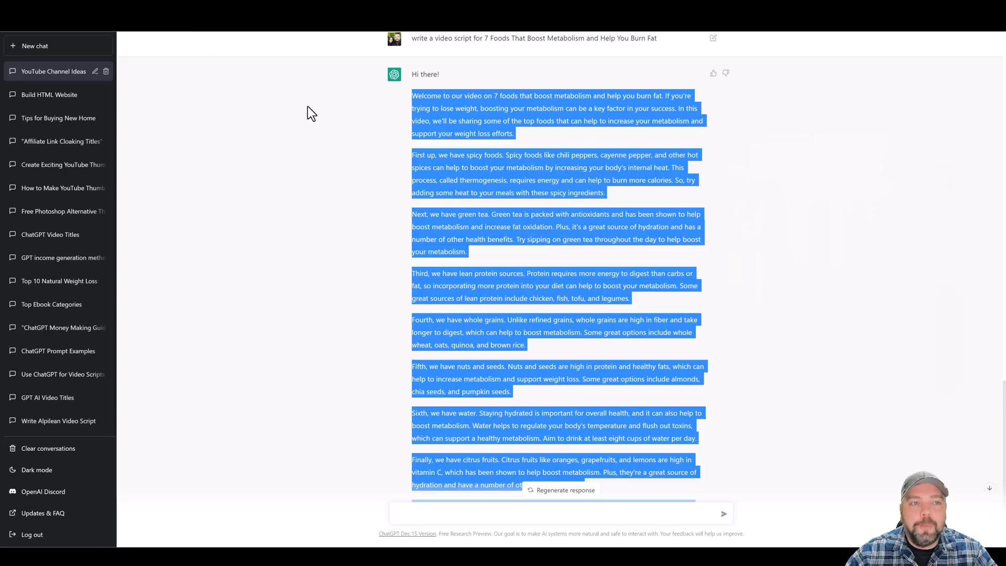
Select the third title, '7 Exercise Moves for Building Lean Muscle', from the earlier list.
scroll("up", 3)
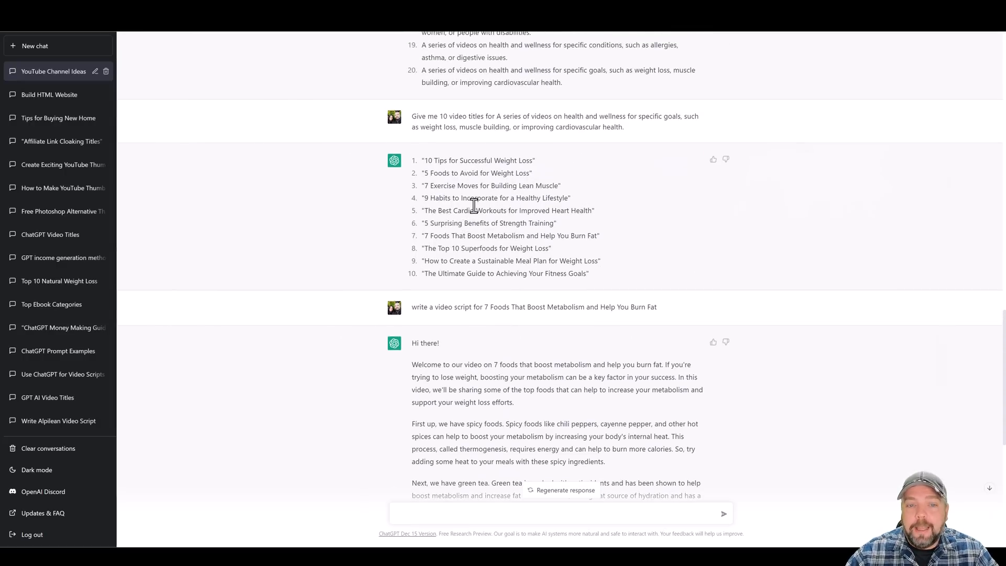
double_click(427, 185)
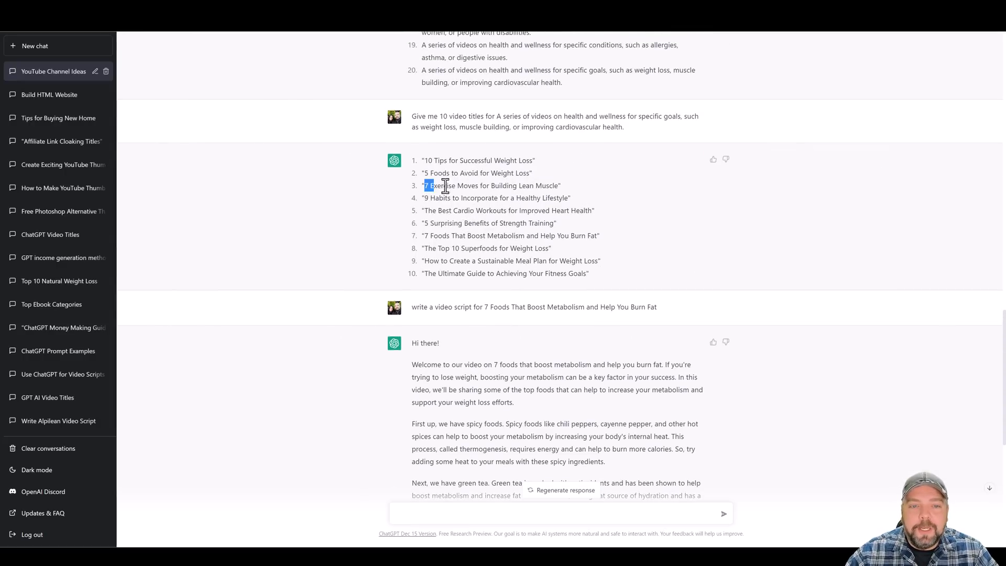
left_click_drag(424, 186, 555, 186)
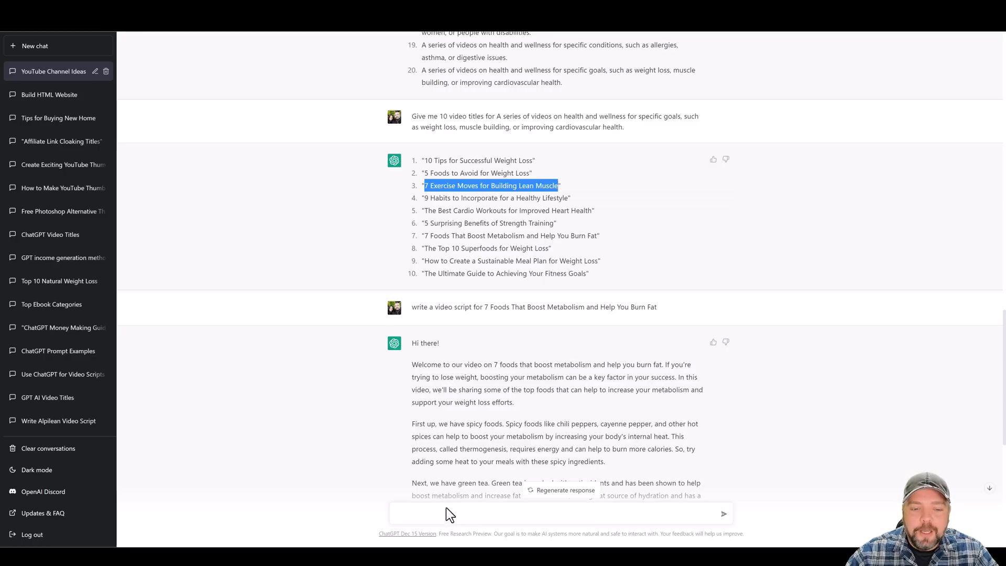
scroll("down", 3)
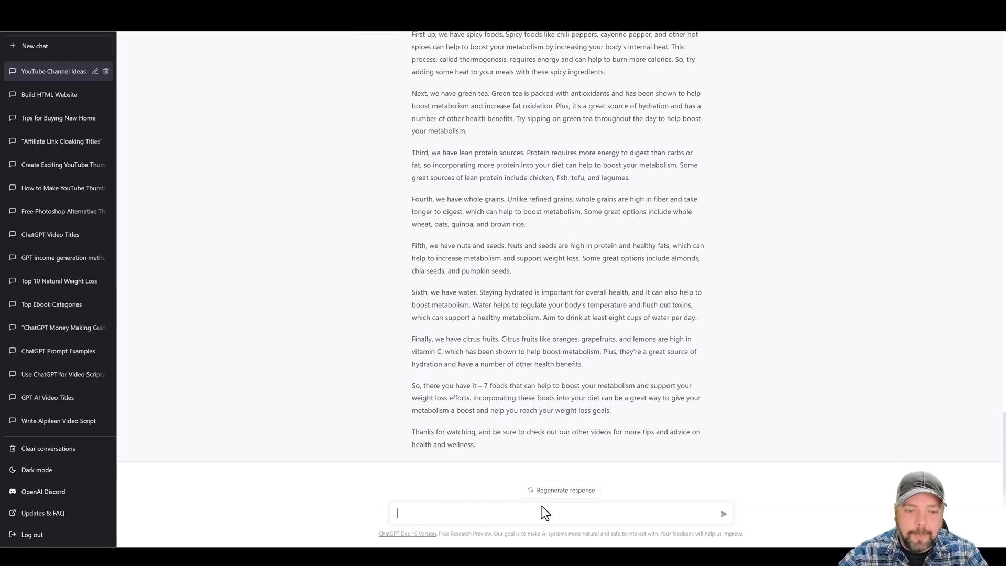
Send the prompt 'write me a video script for 7 Exercise Moves for Building Lean Muscle'.
type("write me a video scrip")
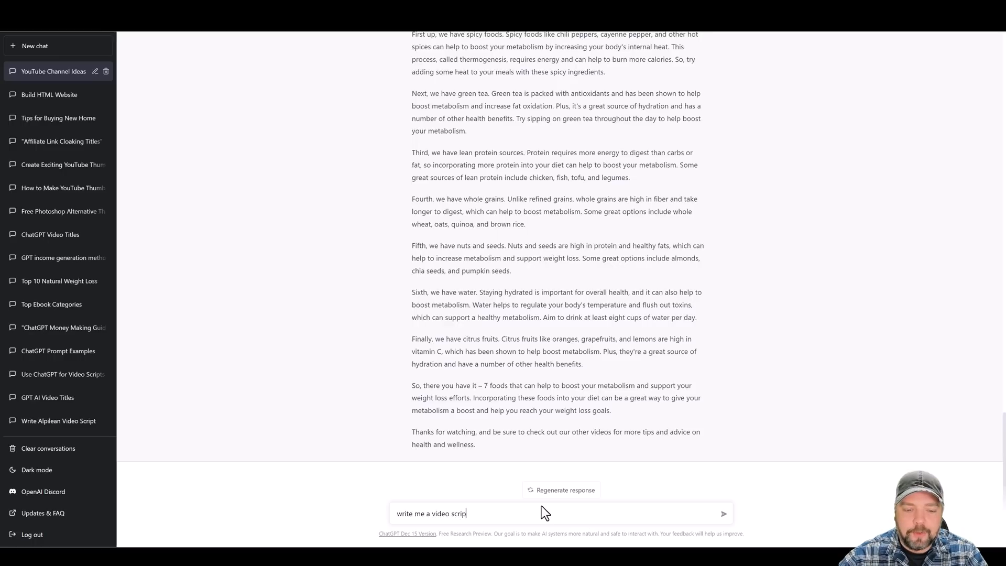
type("for 7 Exercise Moves for Building Lean Muscle")
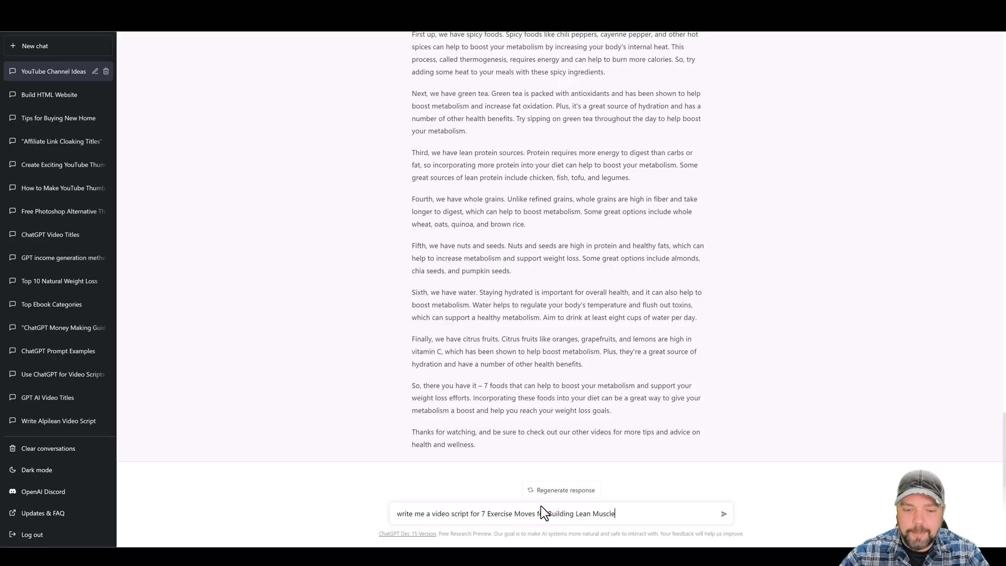
left_click(724, 513)
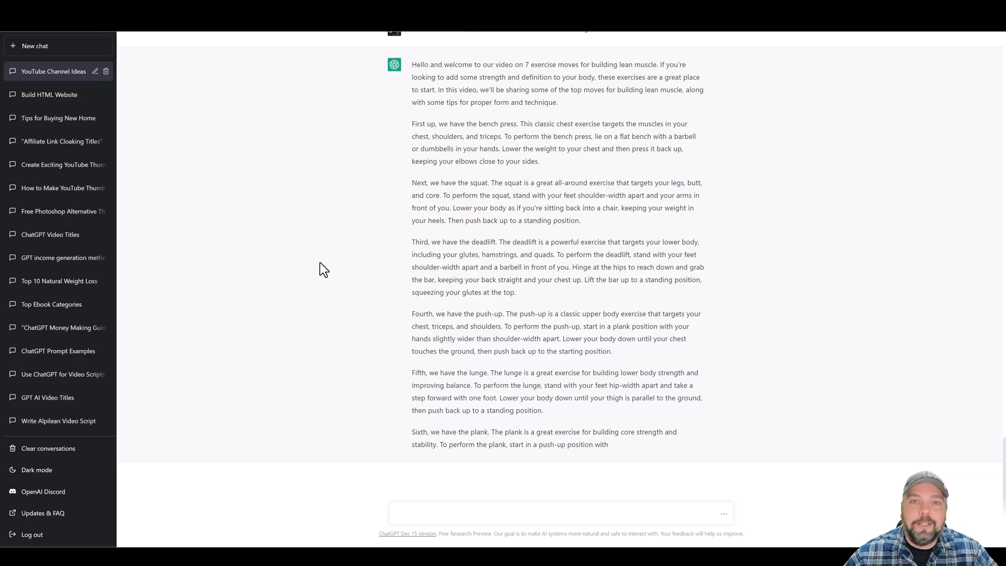
Scroll through the generated lean-muscle script down to the plank section.
scroll("down", 3)
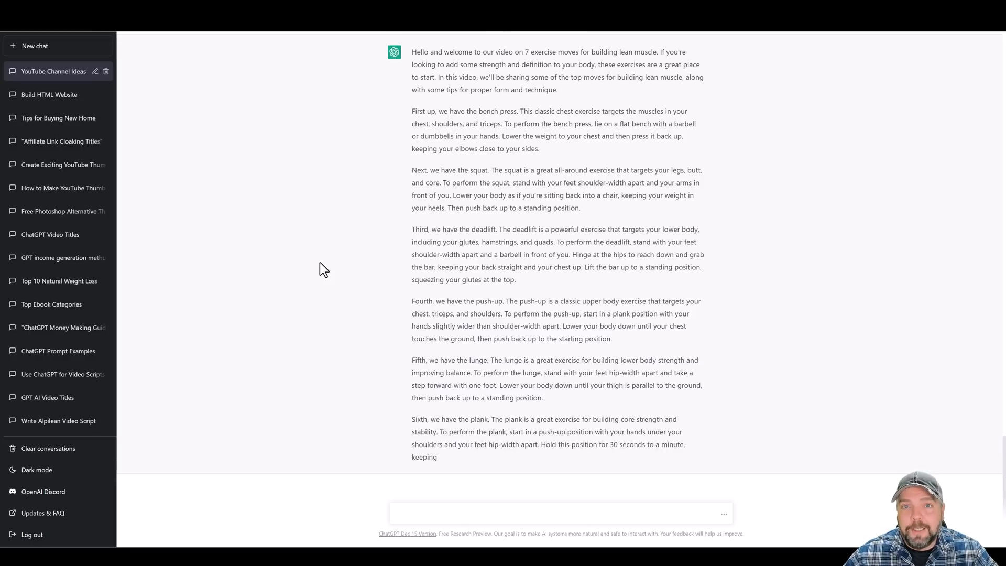